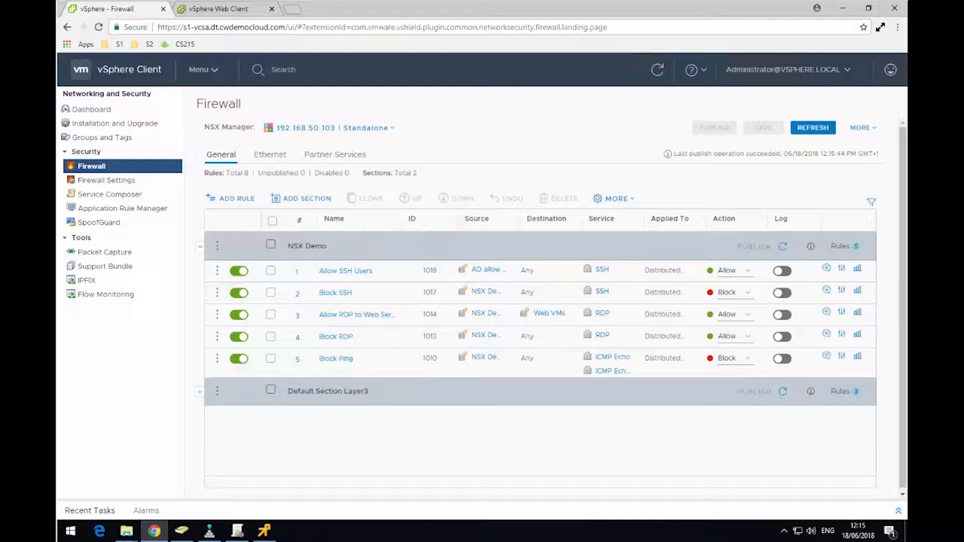
pyautogui.moveTo(102, 137)
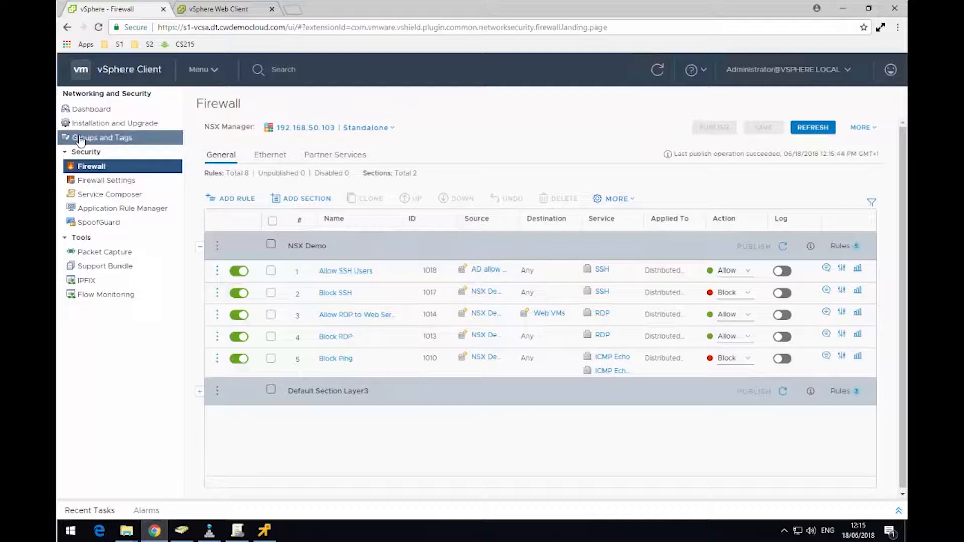
# Copy the AntiVirus.virusFound tag name from the Security Tags list.
pyautogui.click(101, 137)
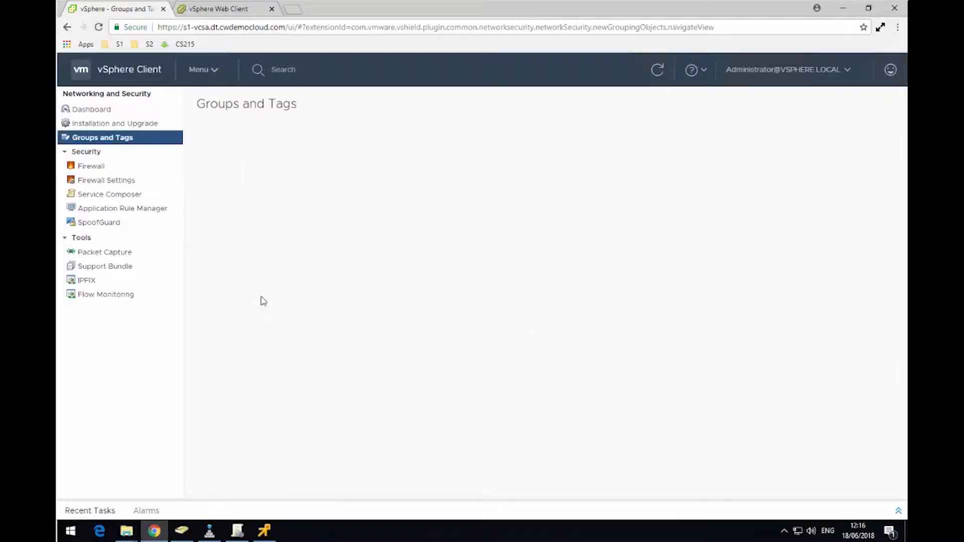
pyautogui.click(102, 137)
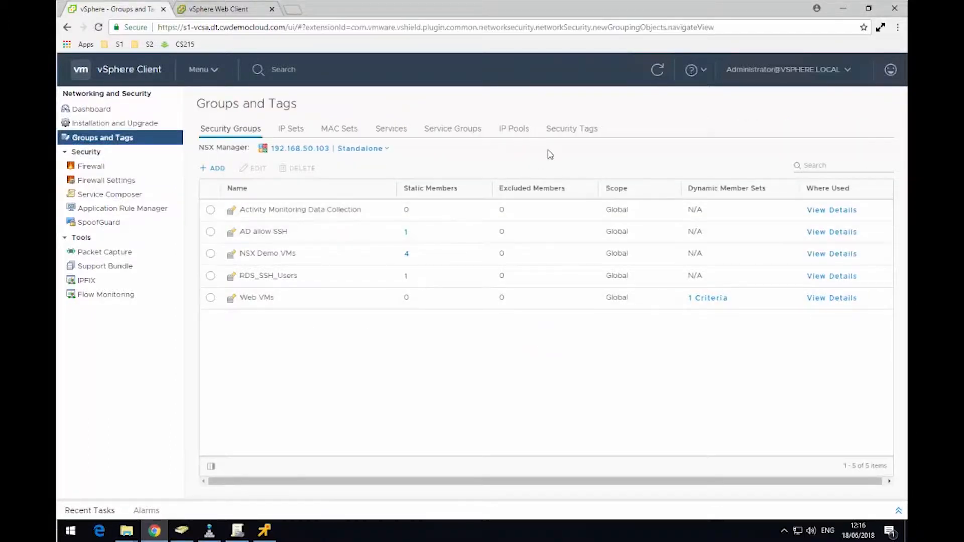
pyautogui.click(571, 129)
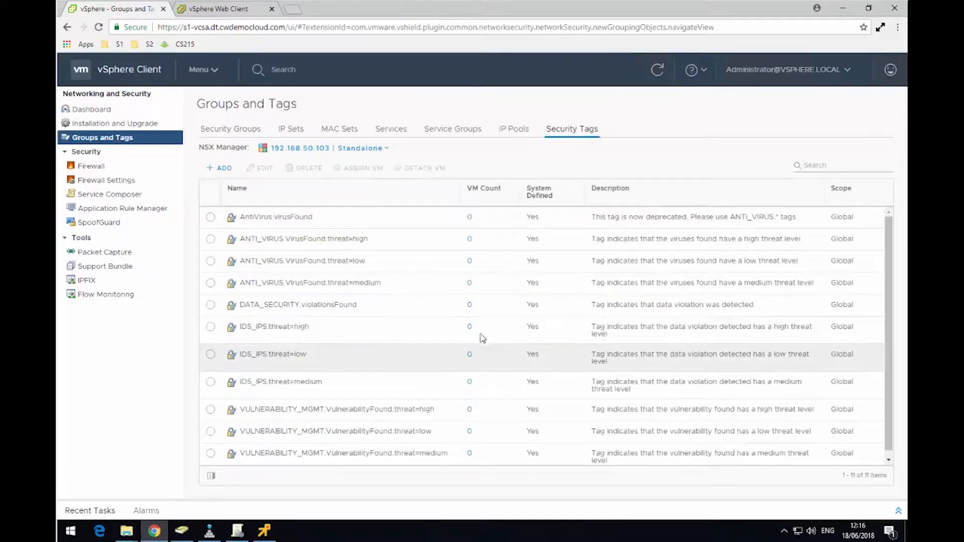
pyautogui.moveTo(394, 239)
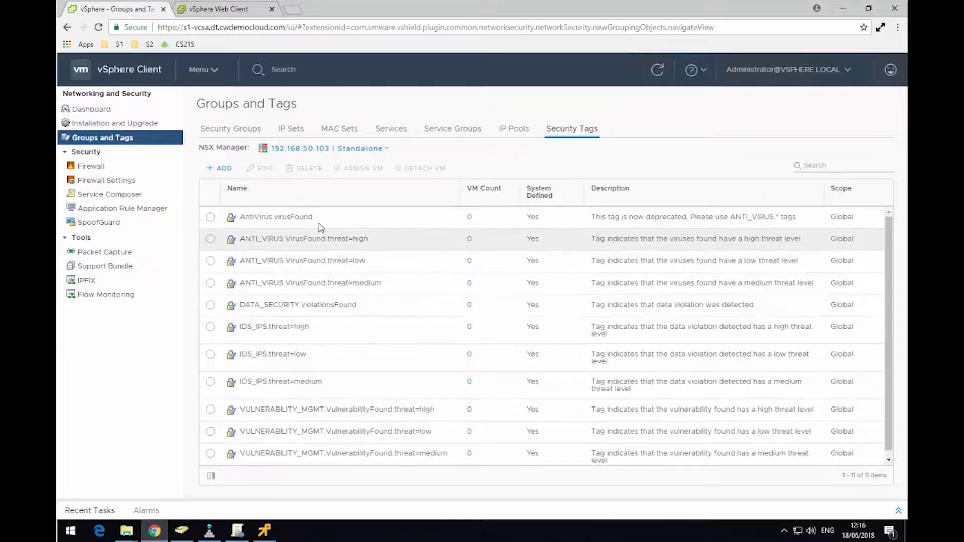
pyautogui.doubleClick(276, 217)
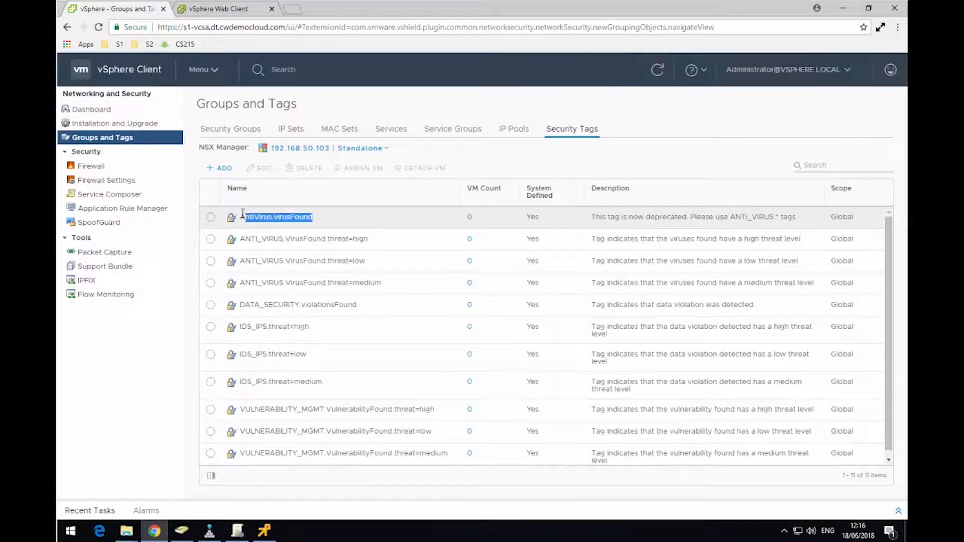
pyautogui.rightClick(276, 217)
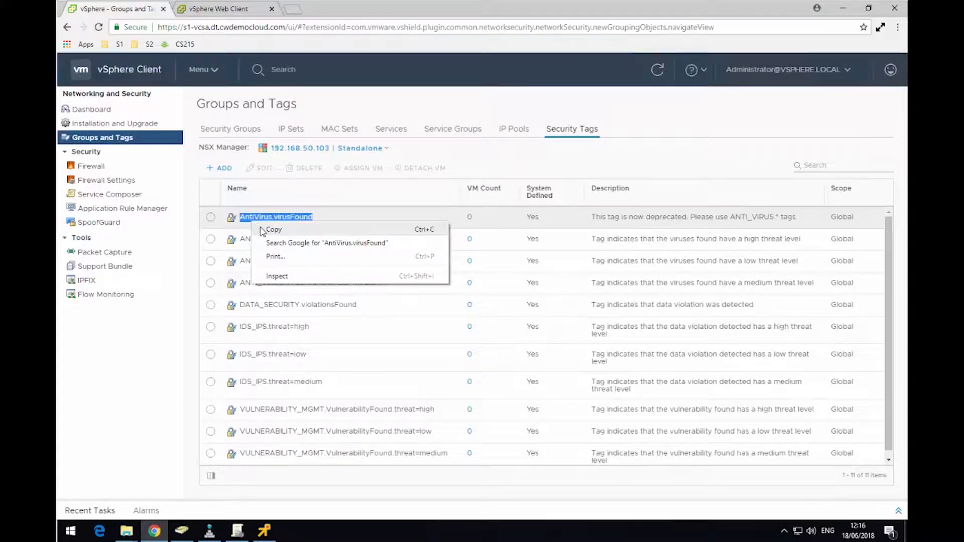
pyautogui.click(230, 129)
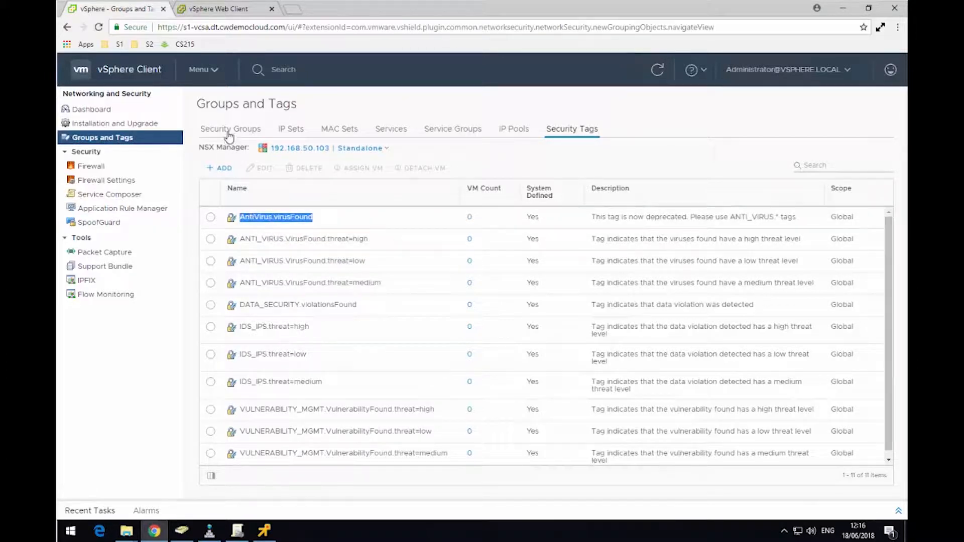
# Start a new security group in Service Composer.
pyautogui.click(110, 194)
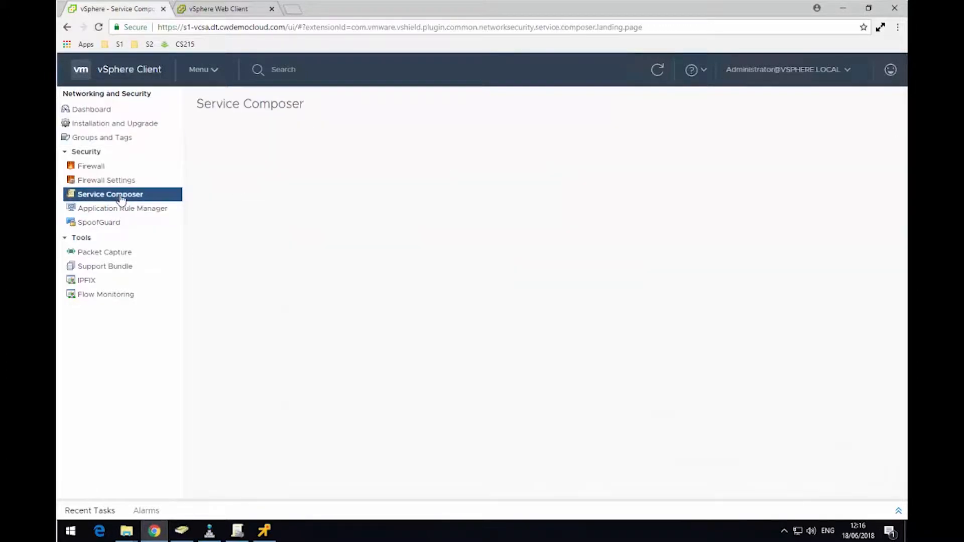
pyautogui.click(110, 193)
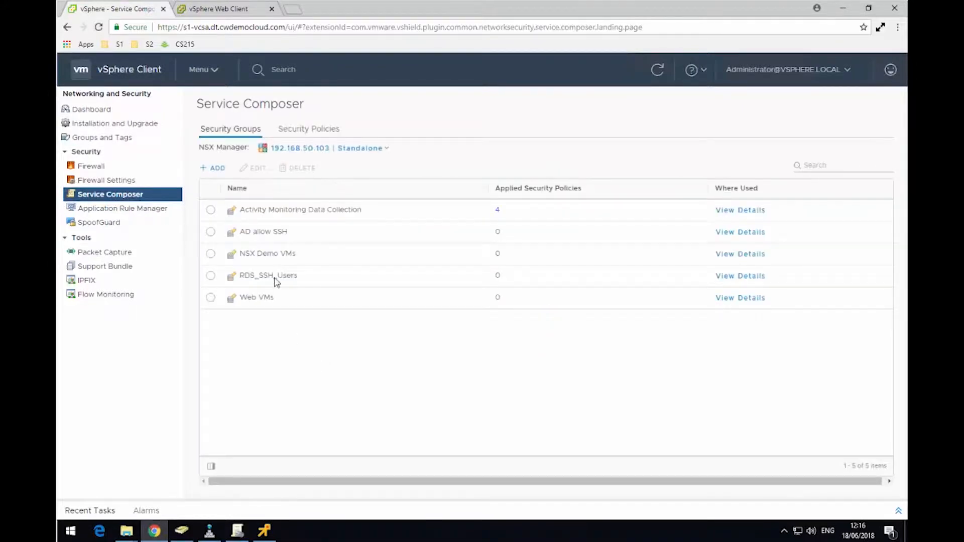
pyautogui.click(215, 167)
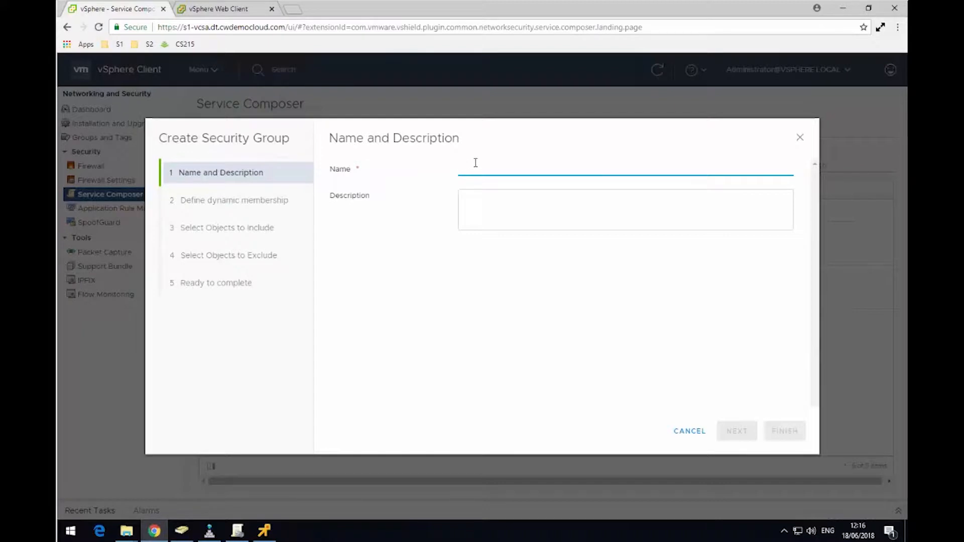
# Name the security group 'Quarantine VMs' and continue to dynamic membership.
pyautogui.write('Quarantine')
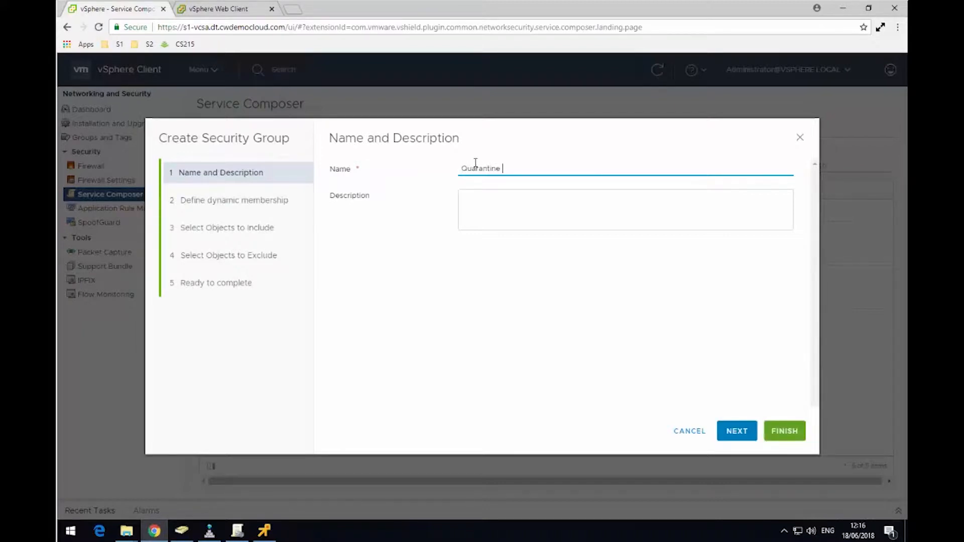
pyautogui.write('VMs')
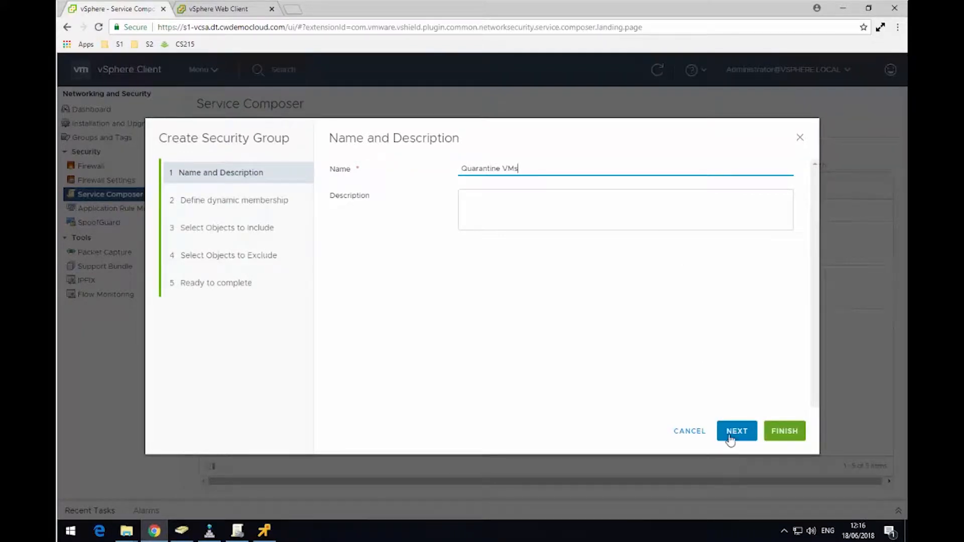
pyautogui.click(736, 430)
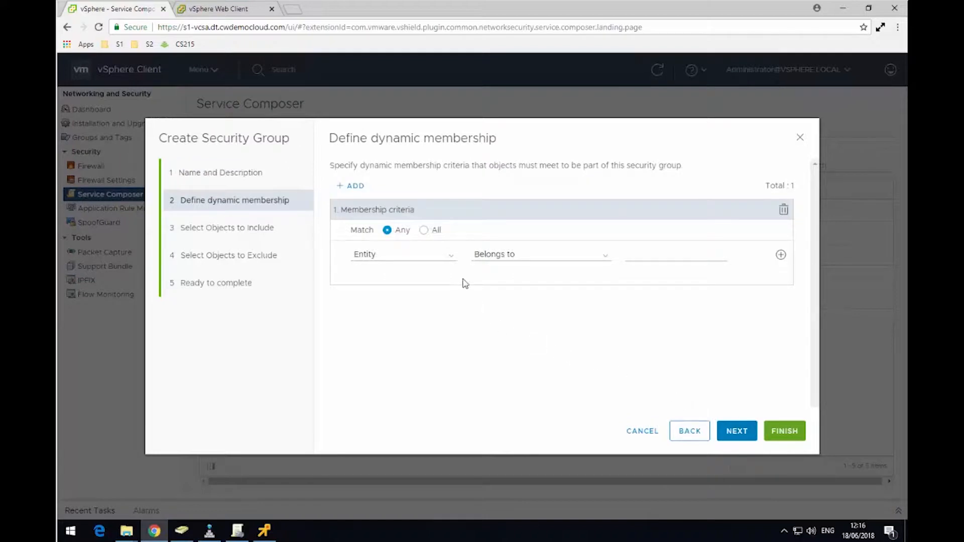
# Set membership to Security Tag equals AntiVirus.virusFound and advance to Ready to complete.
pyautogui.click(403, 254)
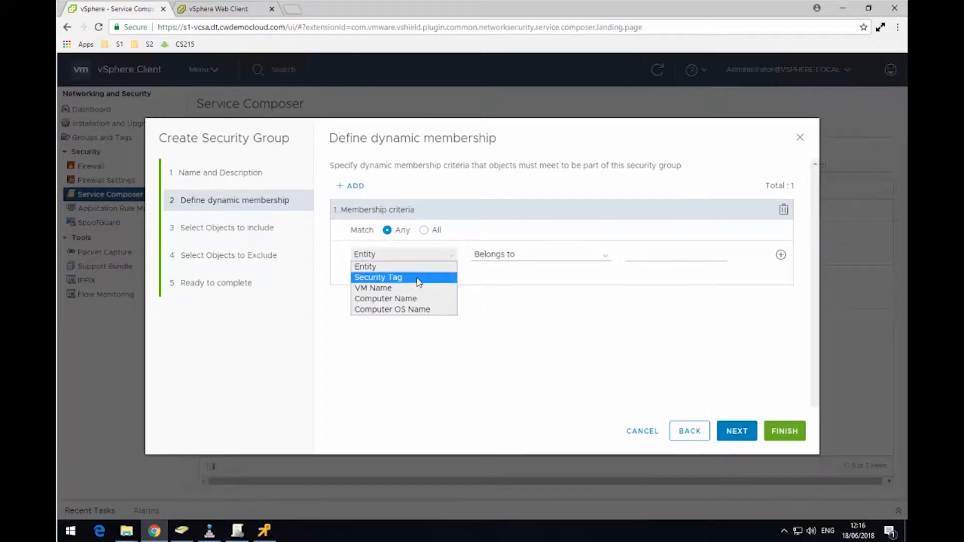
pyautogui.click(379, 277)
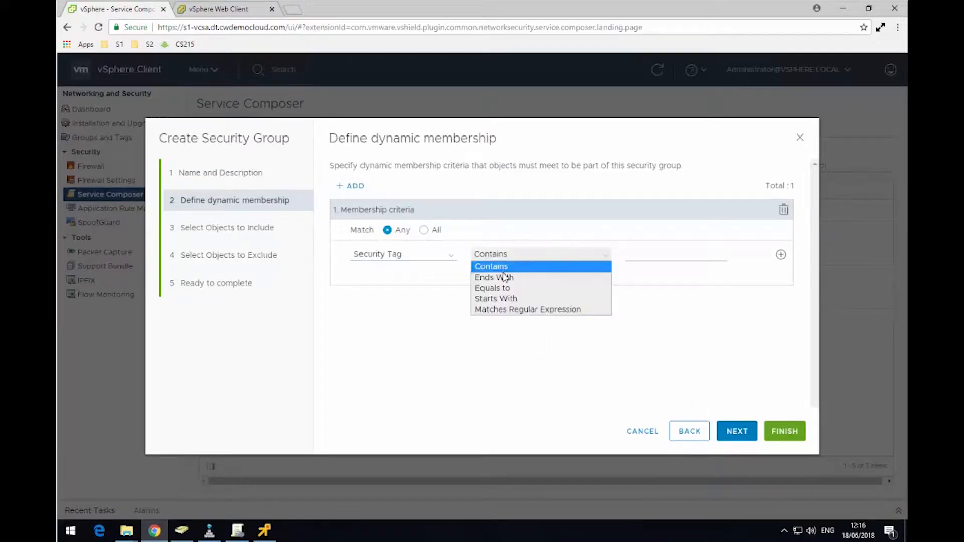
pyautogui.click(492, 288)
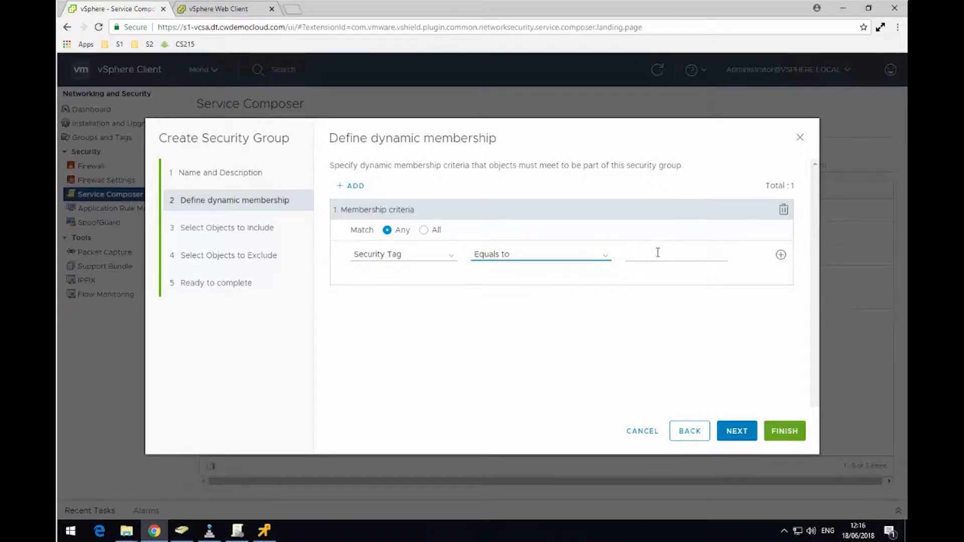
pyautogui.rightClick(658, 254)
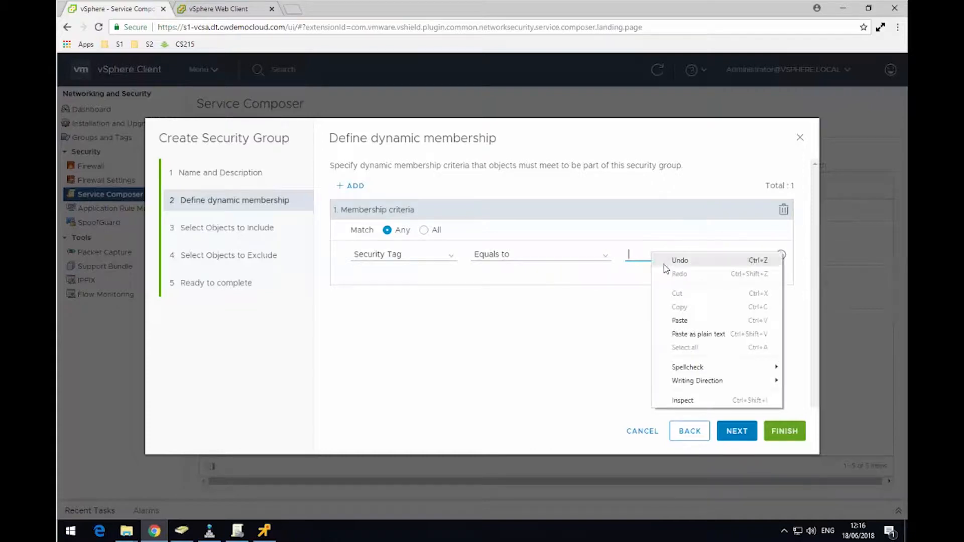
pyautogui.click(679, 320)
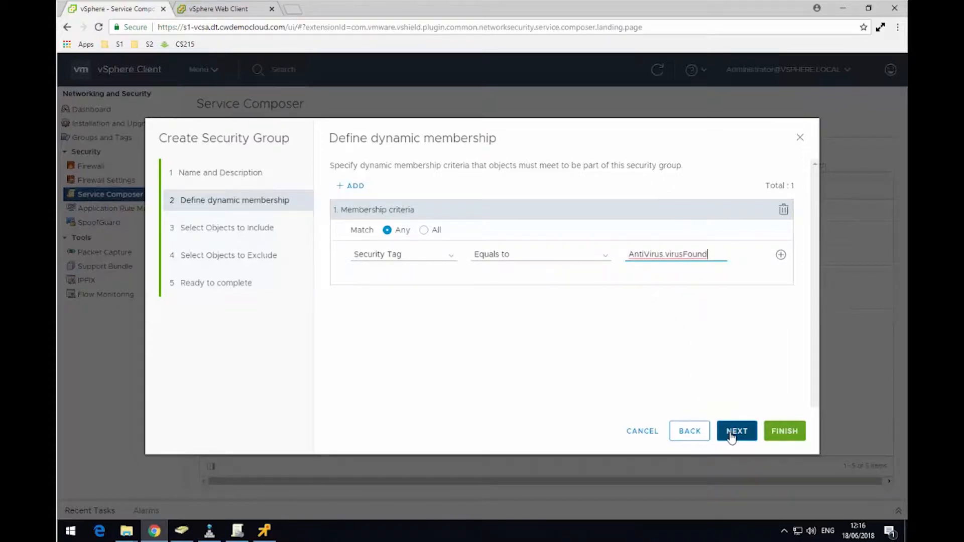
pyautogui.click(736, 431)
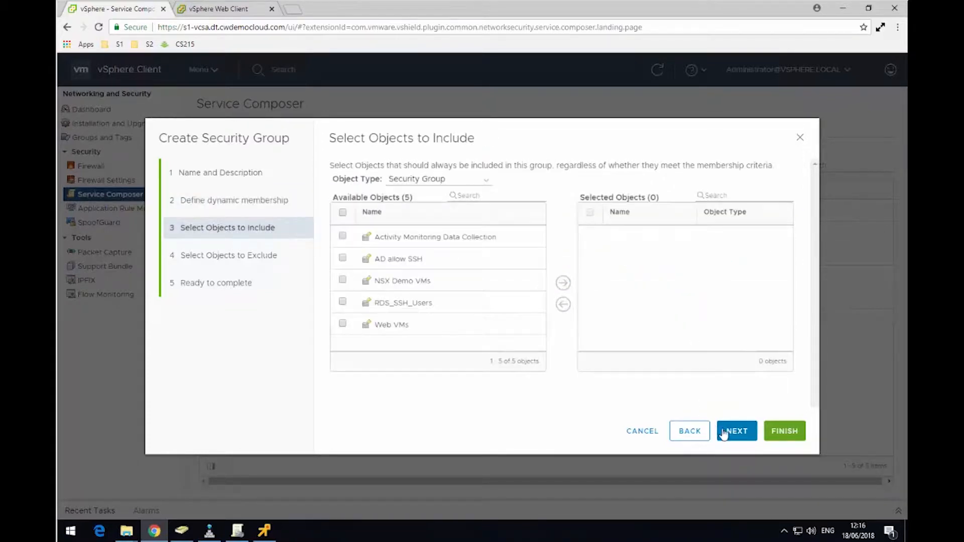
pyautogui.click(737, 431)
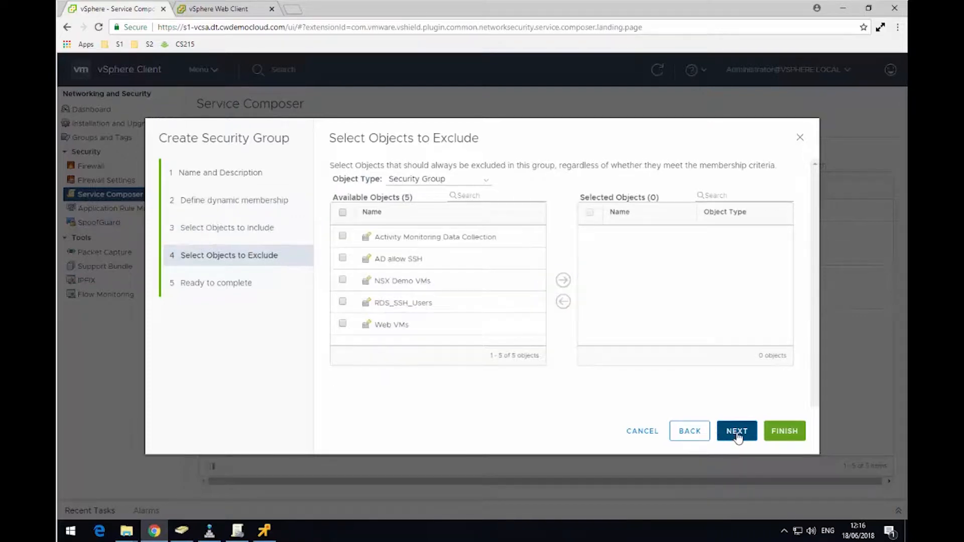
pyautogui.click(736, 431)
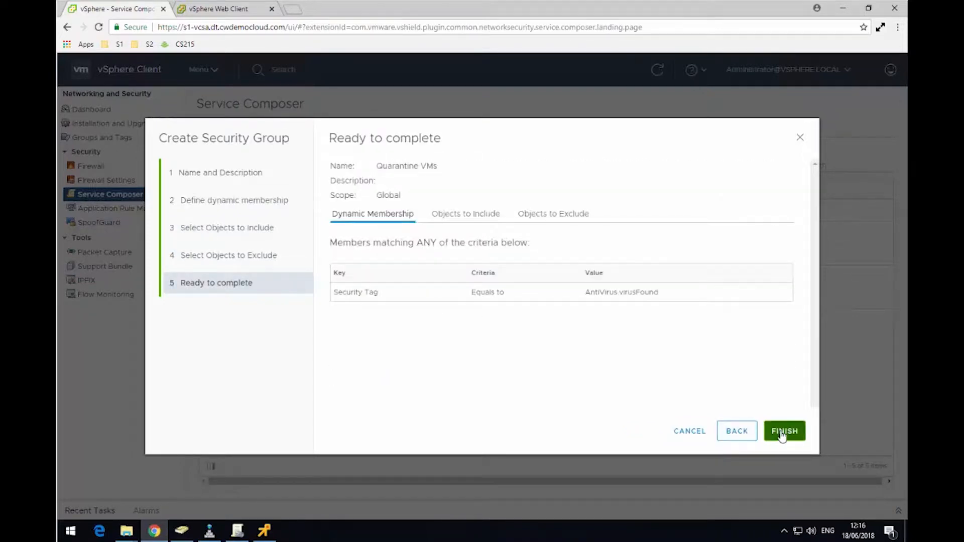
# Save the Quarantine VMs group and start a new security policy.
pyautogui.click(784, 430)
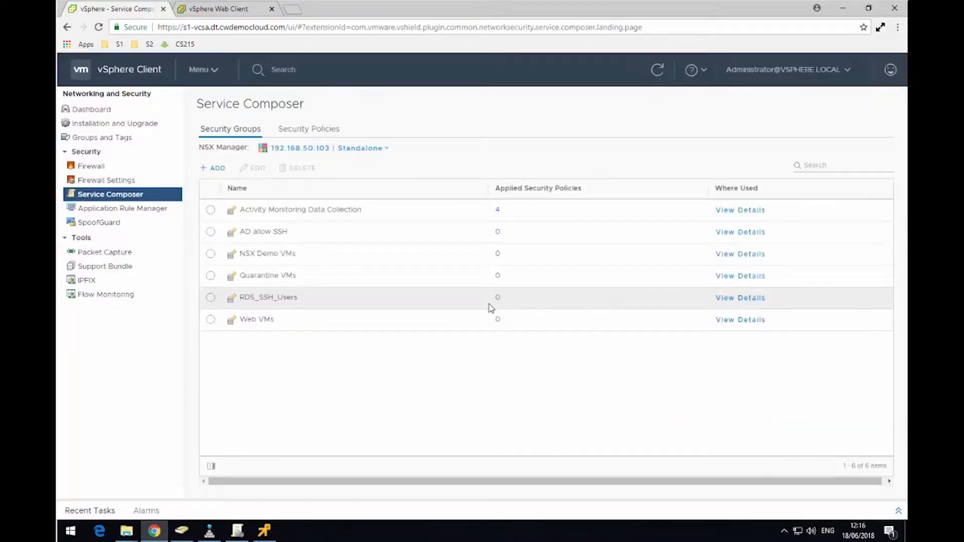
pyautogui.moveTo(301, 150)
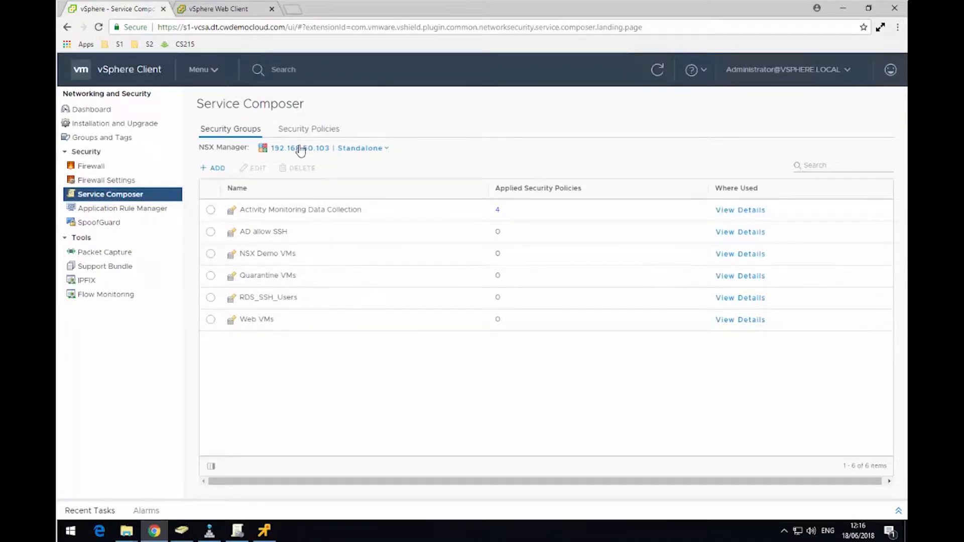
pyautogui.click(309, 129)
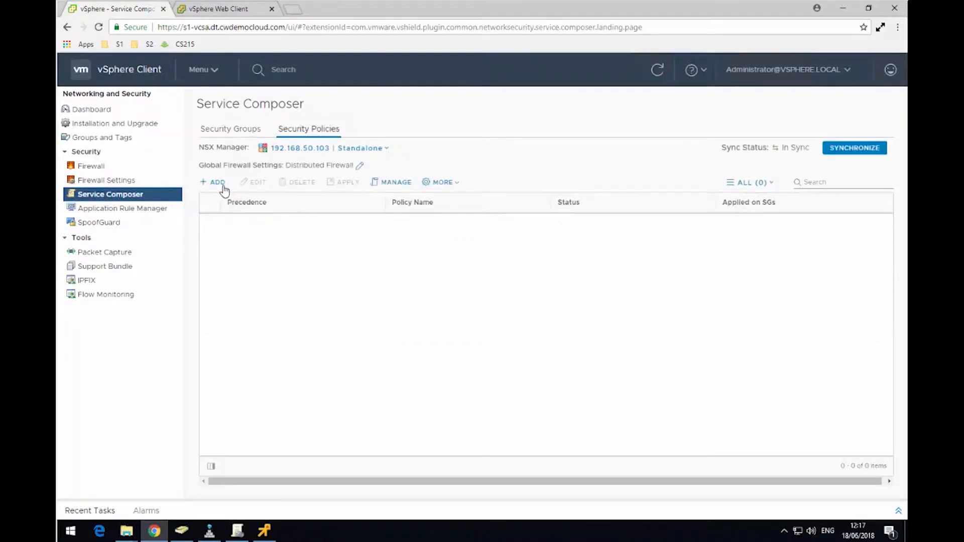
pyautogui.click(213, 182)
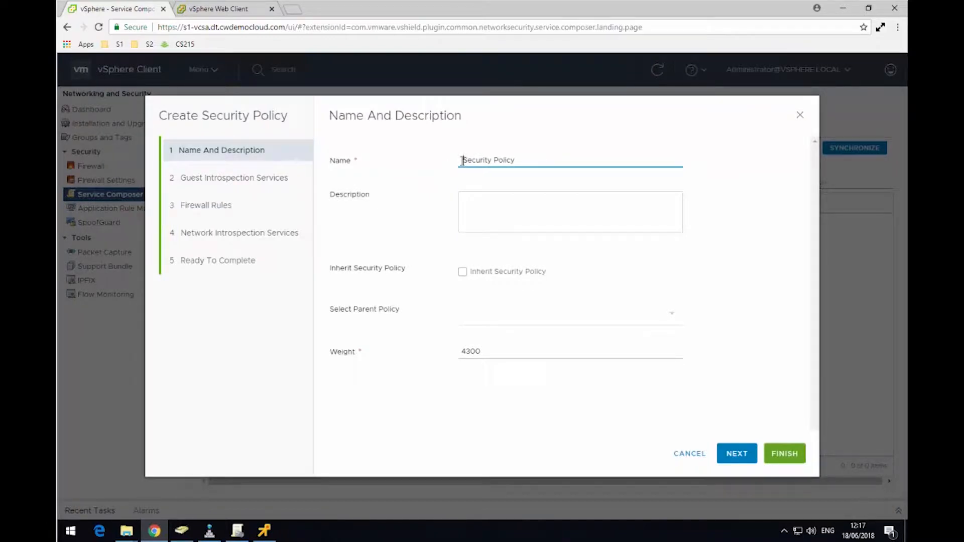
# Name the policy 'Isolate VM Security Policy' and skip ahead to Firewall Rules.
pyautogui.write('Isolate VM')
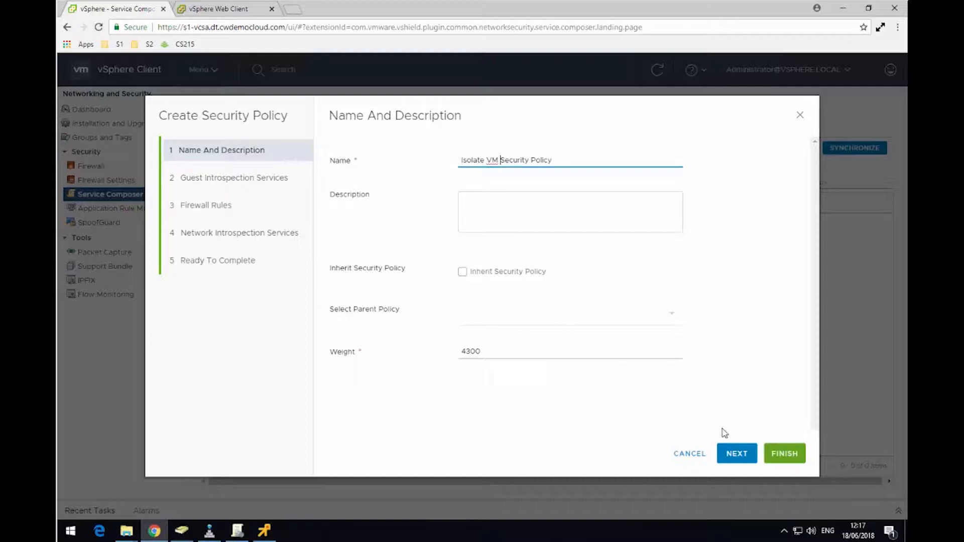
pyautogui.click(737, 453)
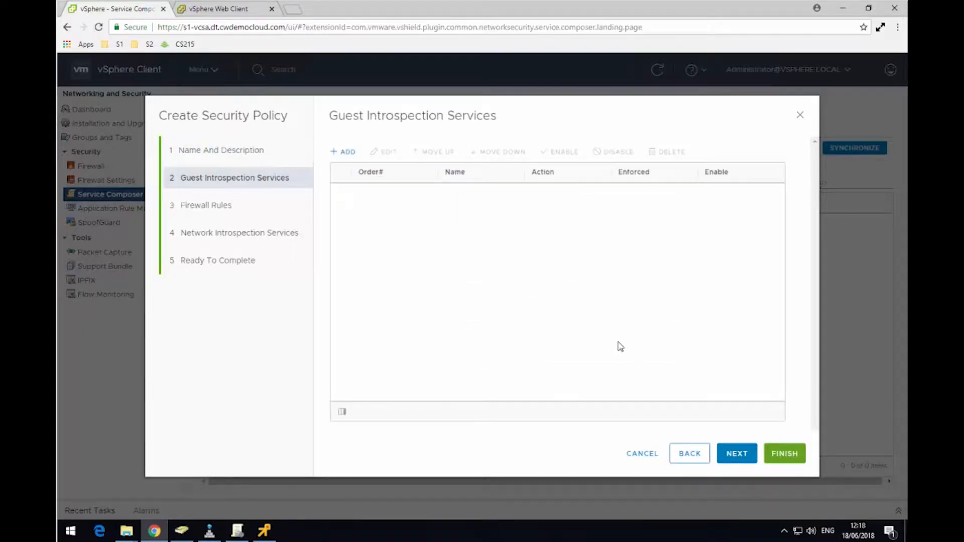
pyautogui.click(736, 453)
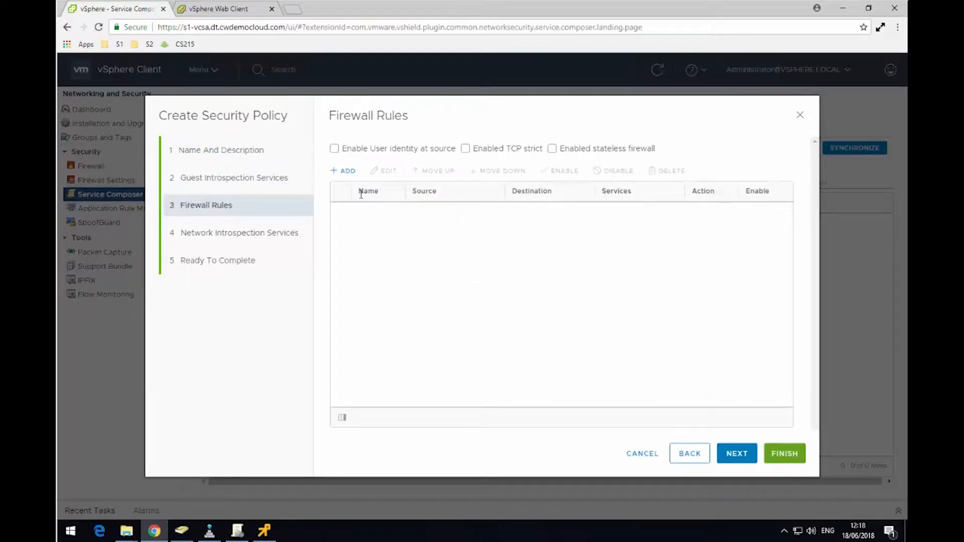
# Add a firewall rule named 'Block Outbound Traffic' with action Block.
pyautogui.click(342, 170)
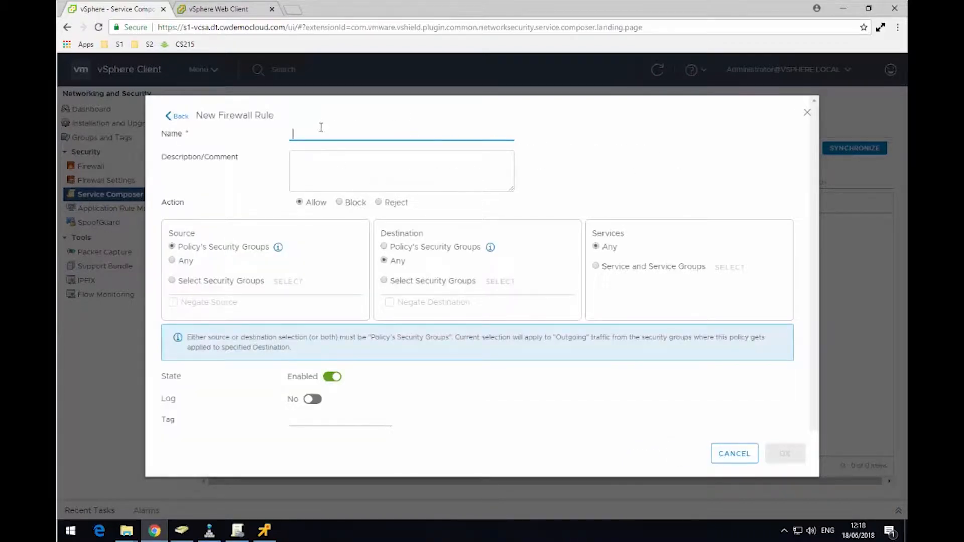
pyautogui.write('Block Ou')
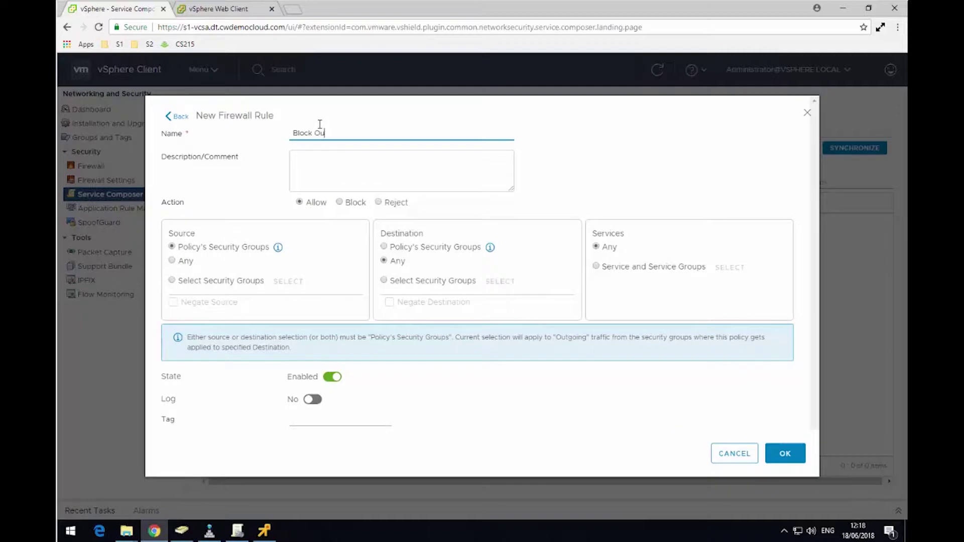
pyautogui.write('tbound Tra')
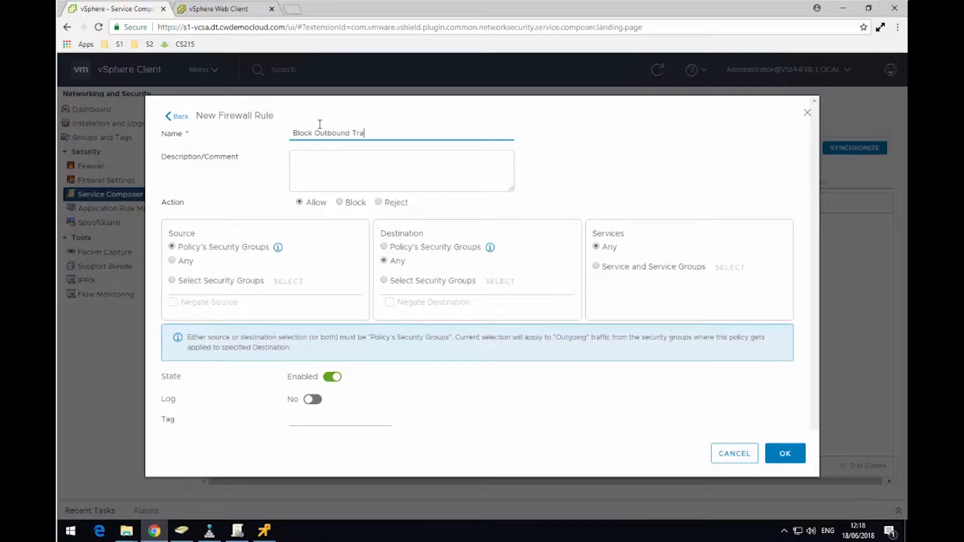
pyautogui.write('ffic')
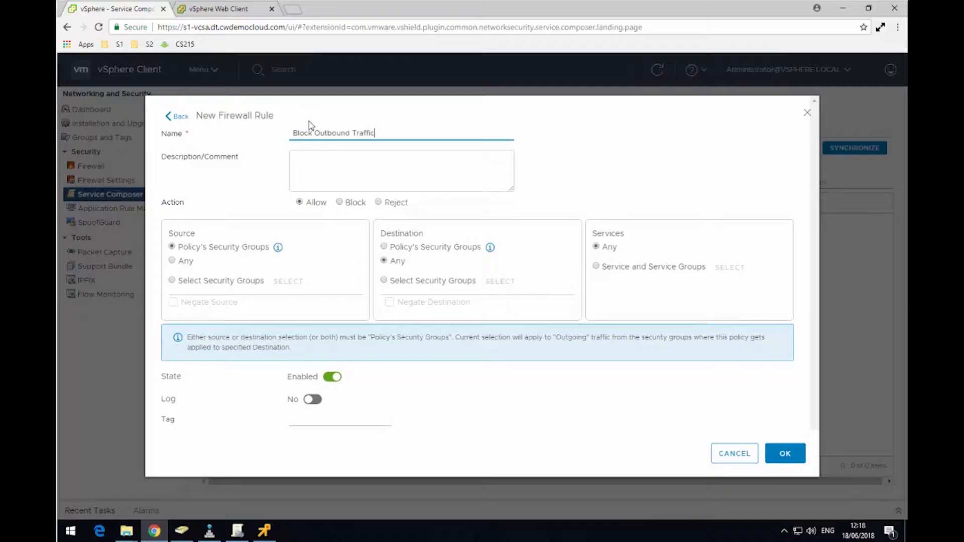
pyautogui.moveTo(617, 409)
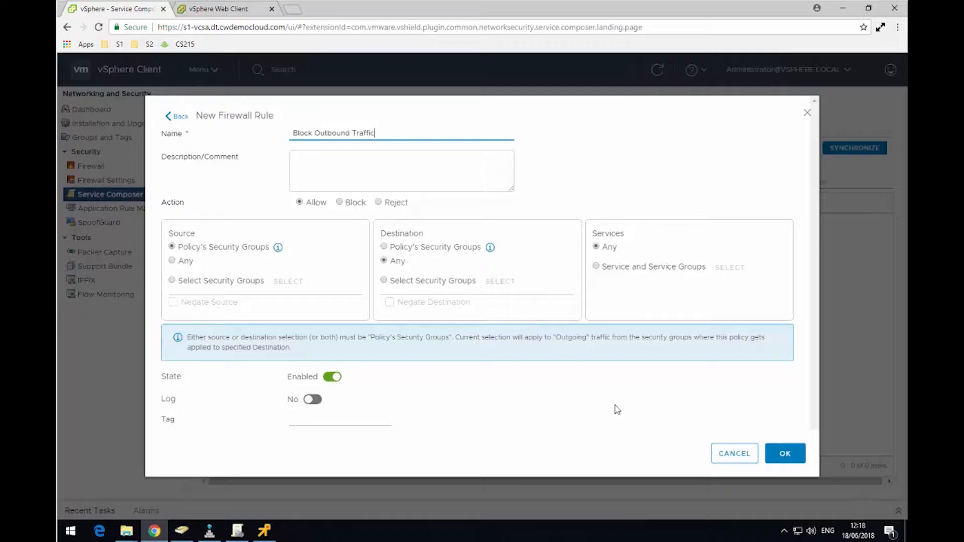
pyautogui.moveTo(355, 207)
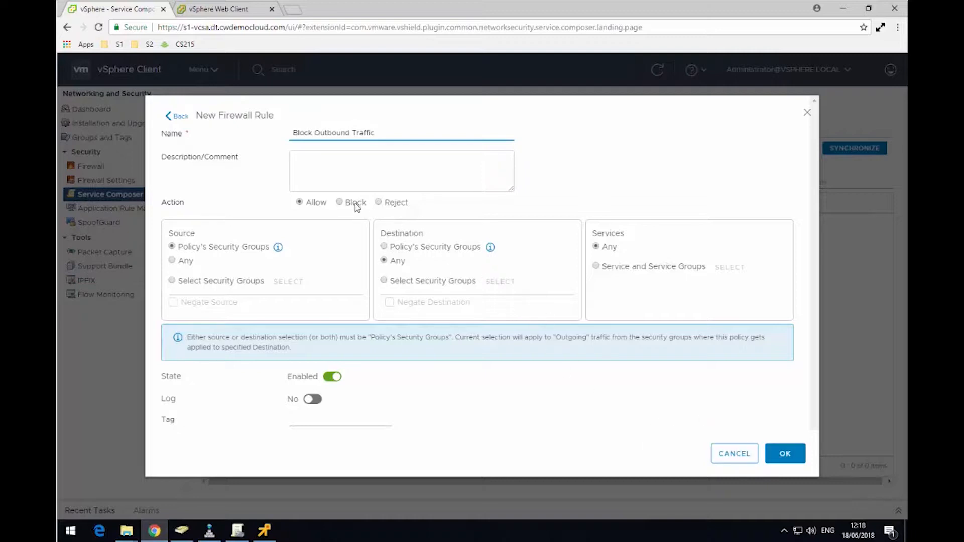
pyautogui.click(340, 203)
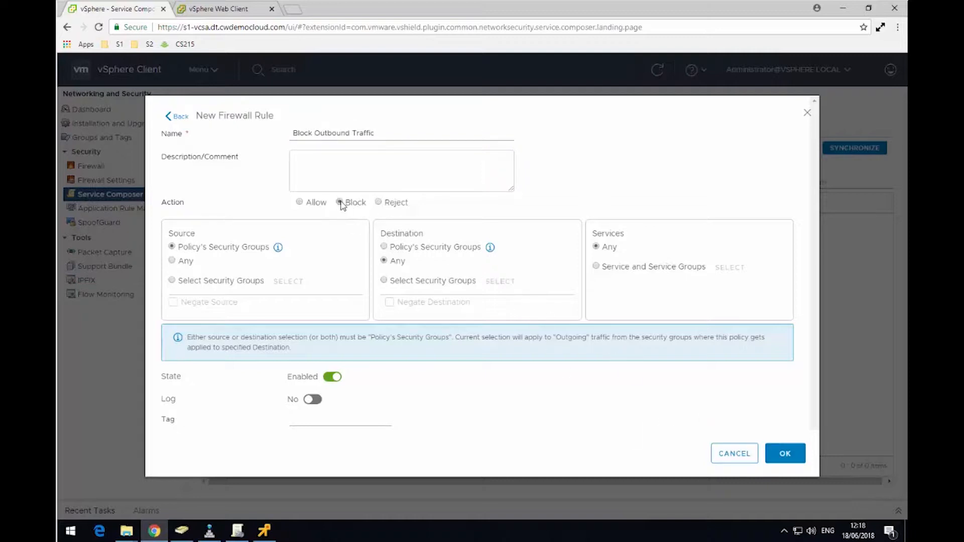
pyautogui.click(784, 453)
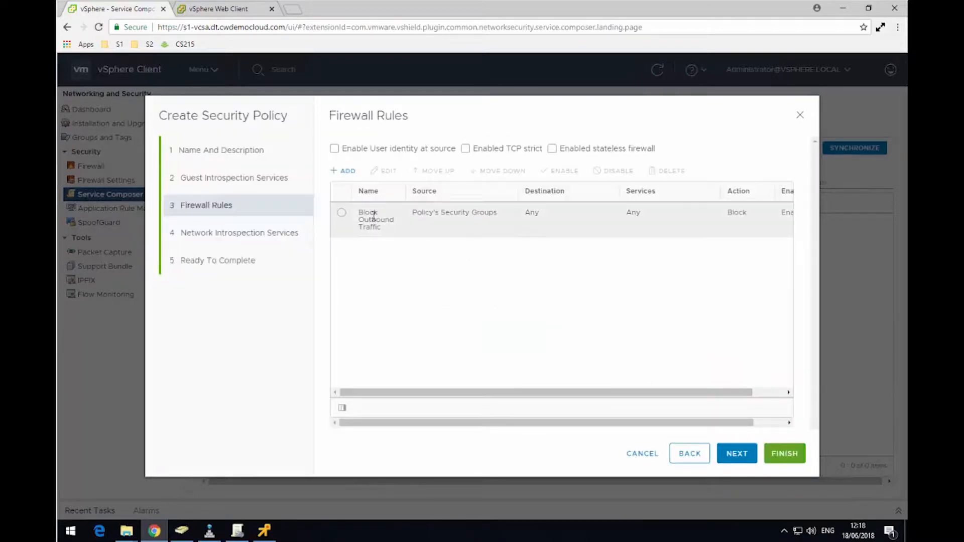
# Add a 'Block Inbound Traffic' rule with source Any and action Block.
pyautogui.click(342, 171)
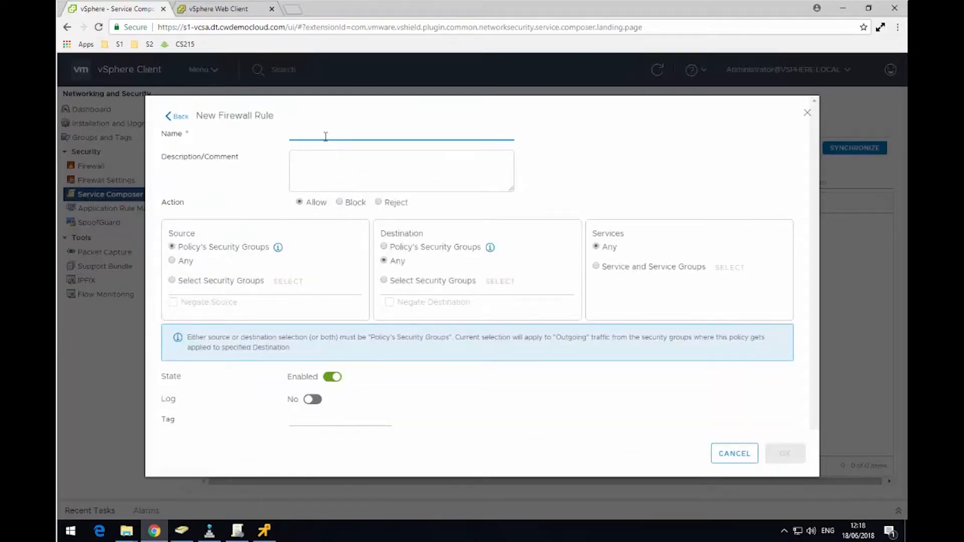
pyautogui.write('Block Inbound')
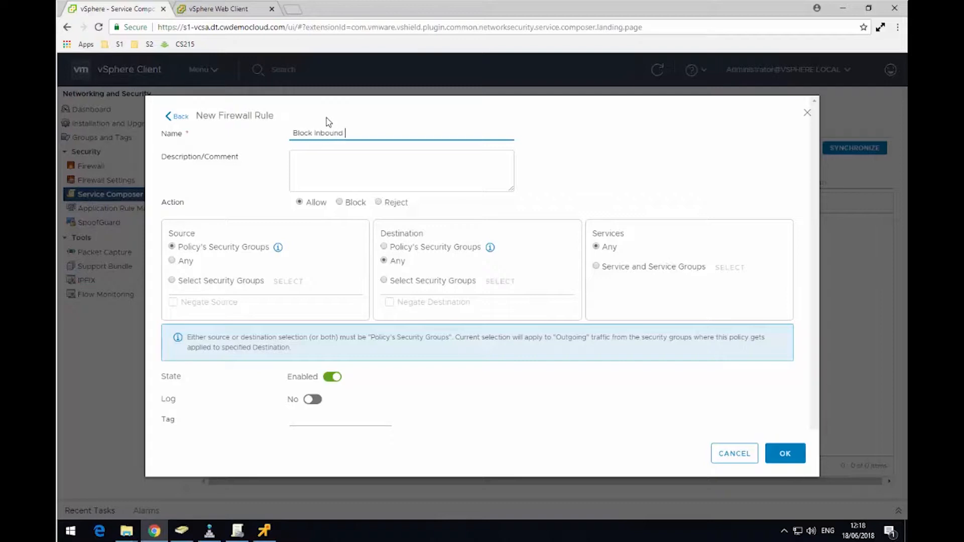
pyautogui.write('Traffic')
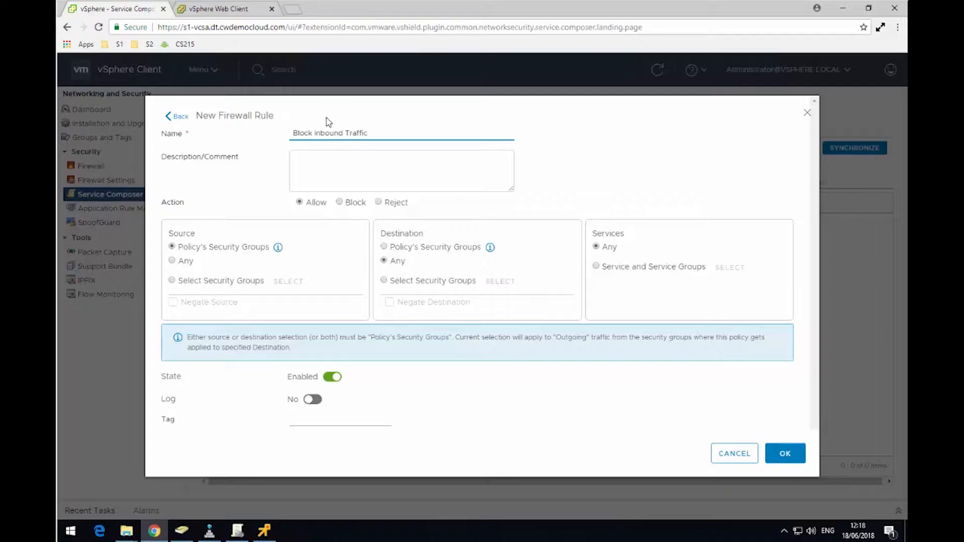
pyautogui.moveTo(174, 264)
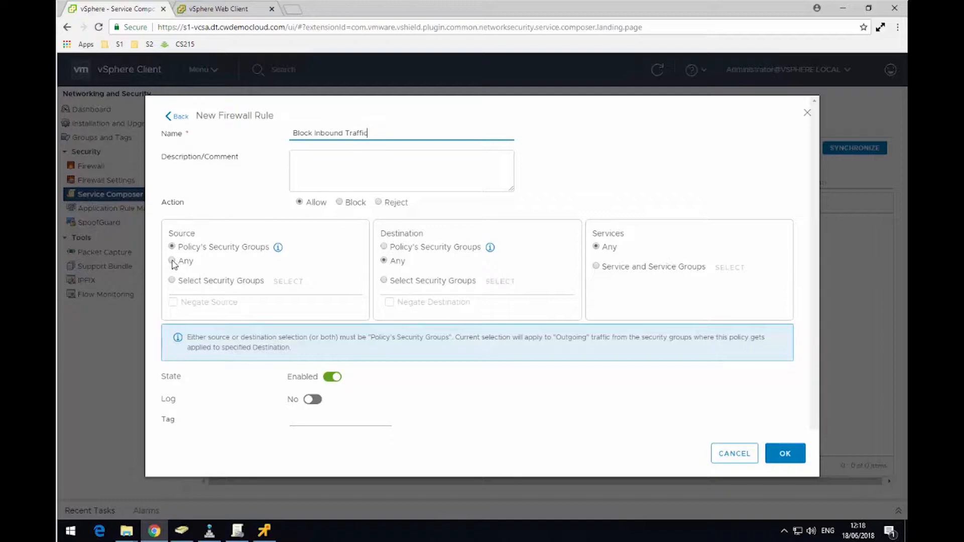
pyautogui.click(172, 261)
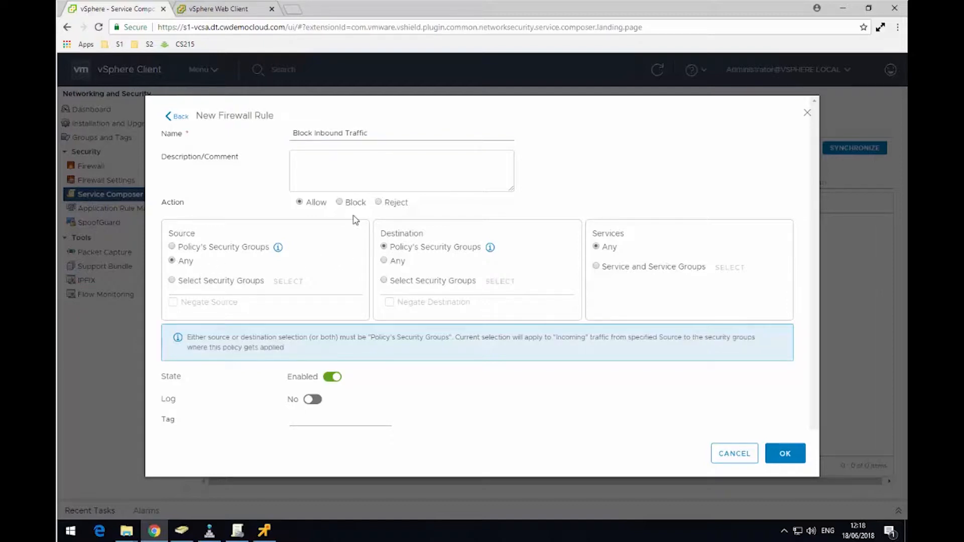
pyautogui.click(340, 202)
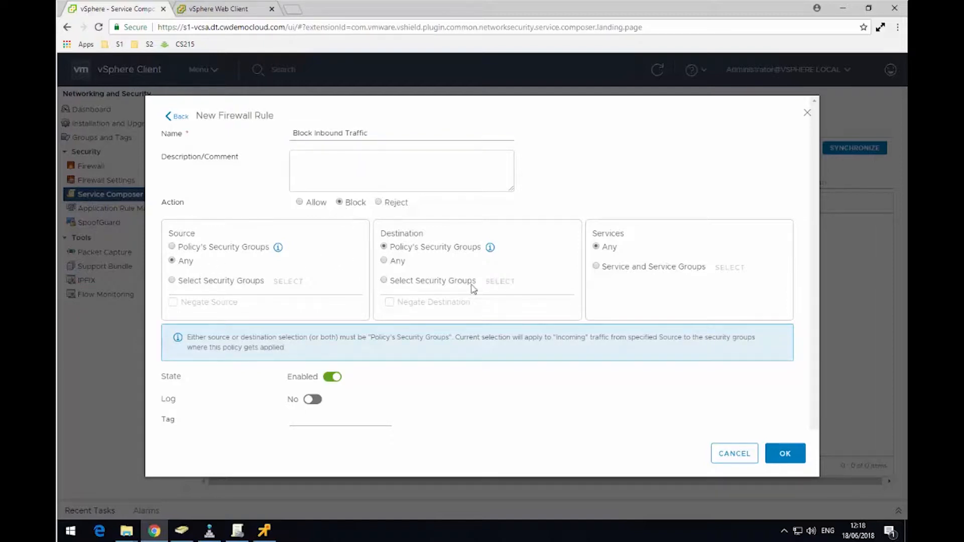
pyautogui.moveTo(674, 428)
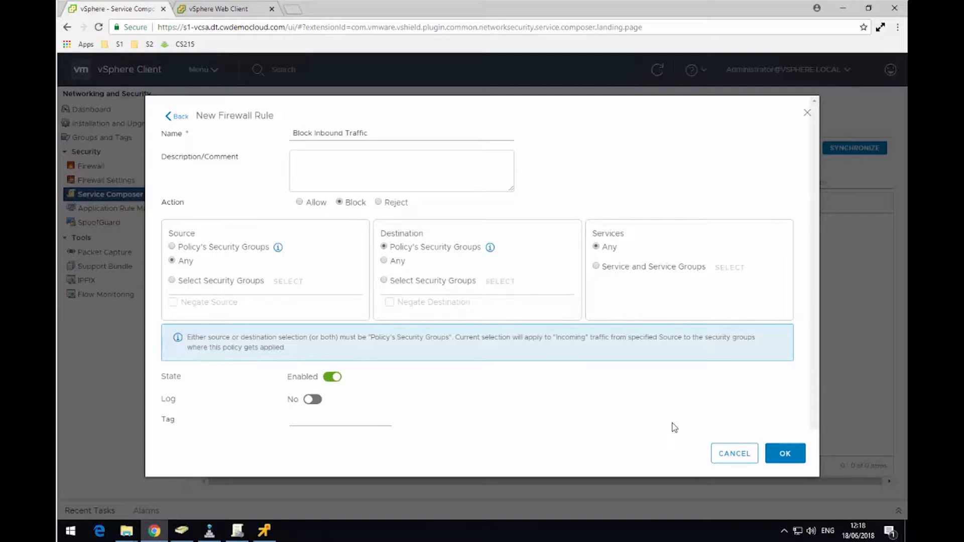
pyautogui.click(785, 453)
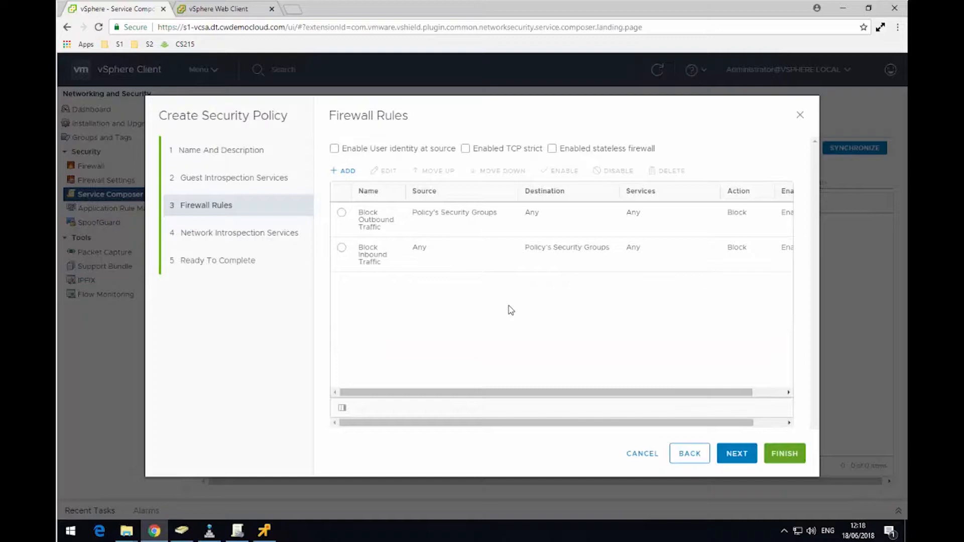
pyautogui.moveTo(521, 314)
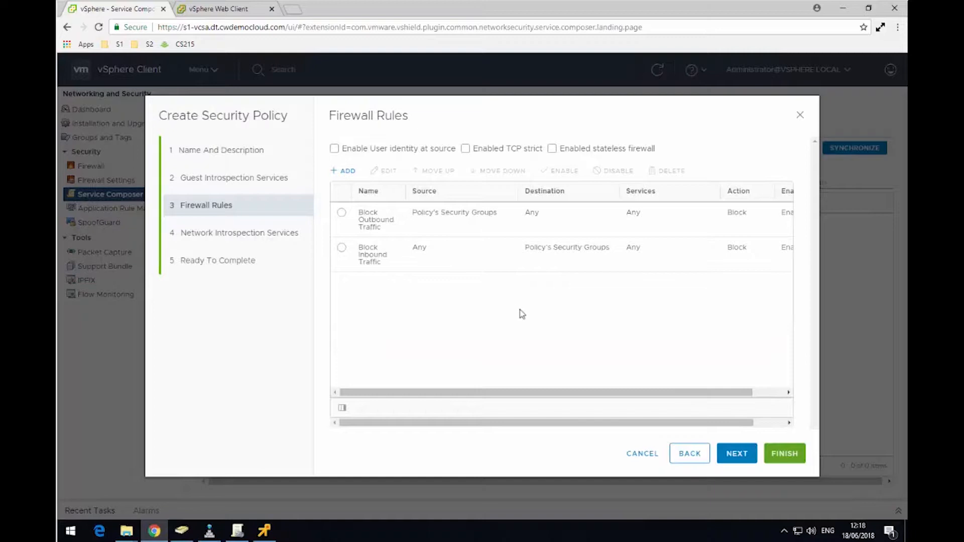
# Skip Network Introspection Services and finish the Isolate VM Security Policy.
pyautogui.click(736, 453)
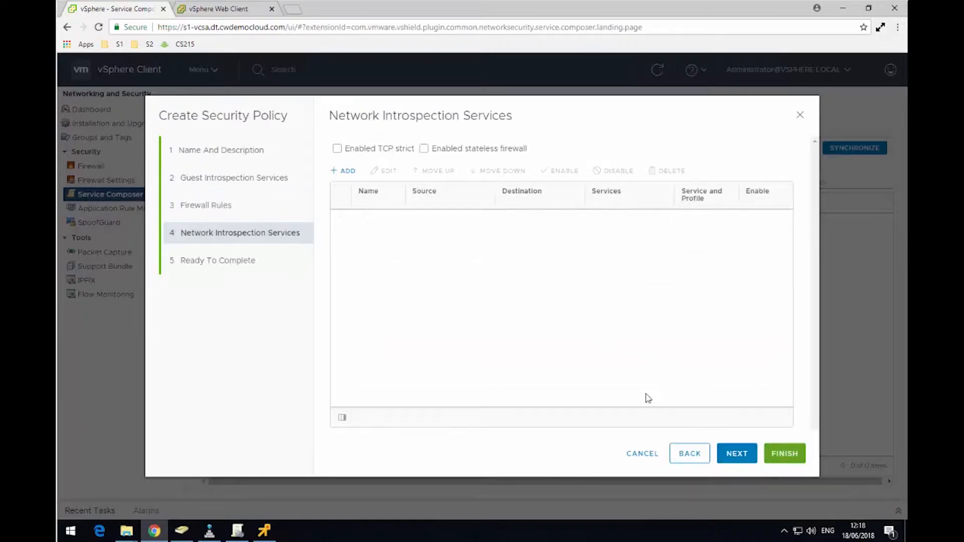
pyautogui.click(736, 453)
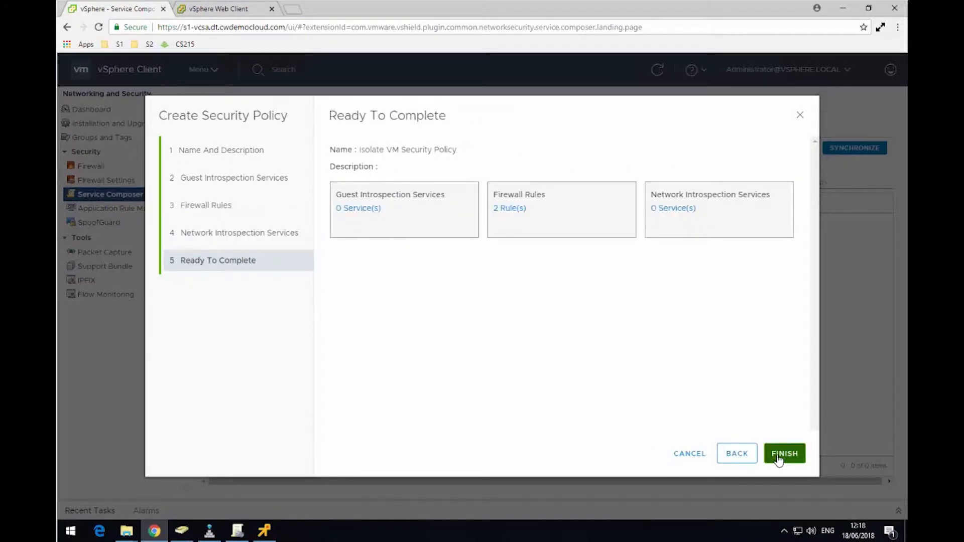
pyautogui.click(784, 453)
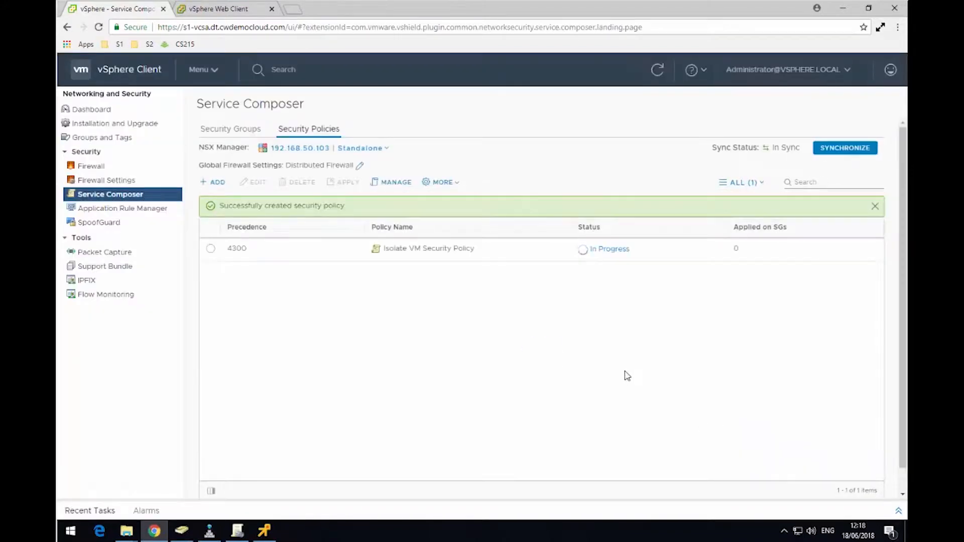
pyautogui.moveTo(299, 263)
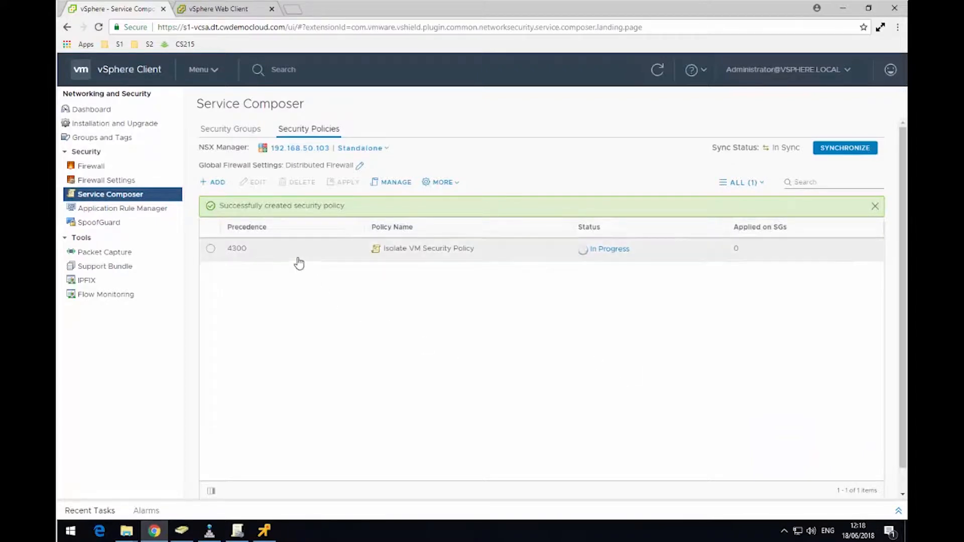
# Apply Isolate VM Security Policy to the Quarantine VMs security group.
pyautogui.click(210, 248)
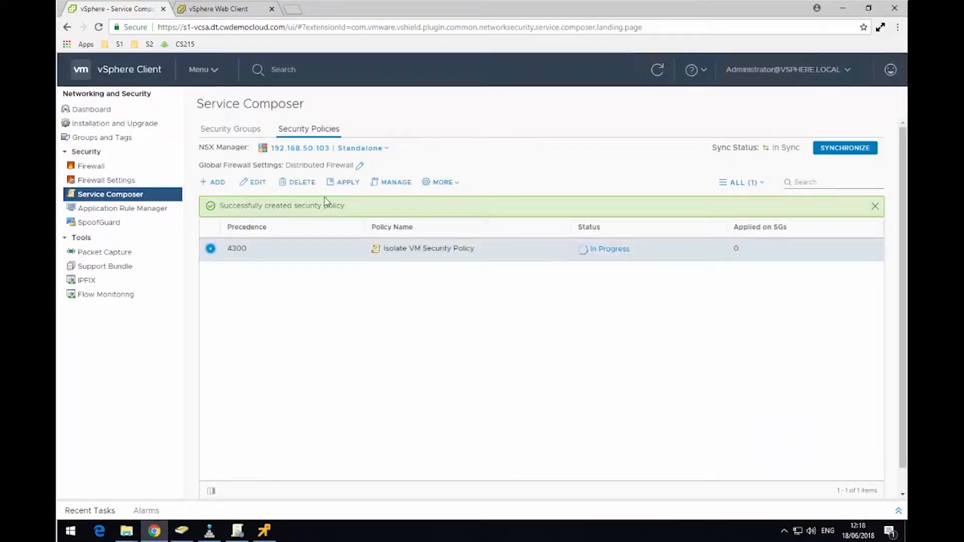
pyautogui.click(348, 182)
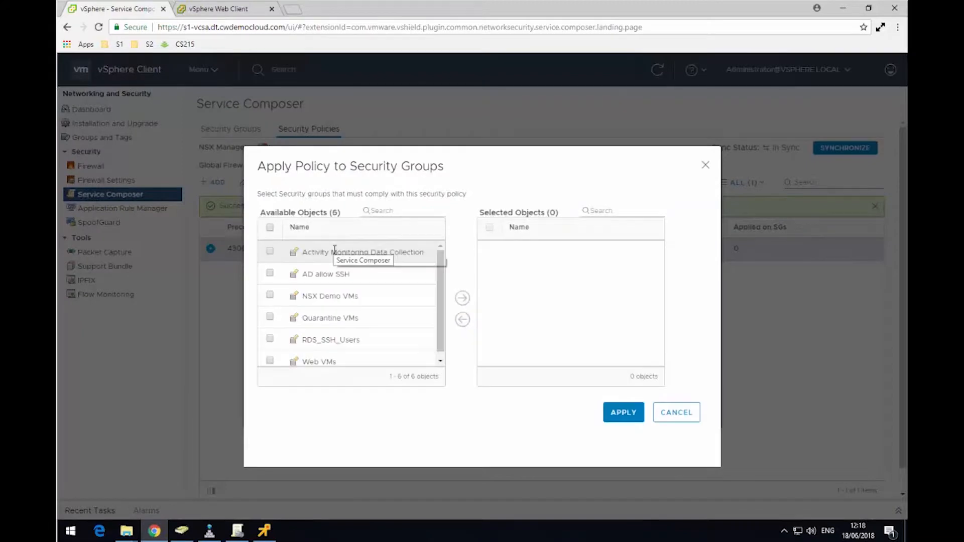
pyautogui.click(269, 318)
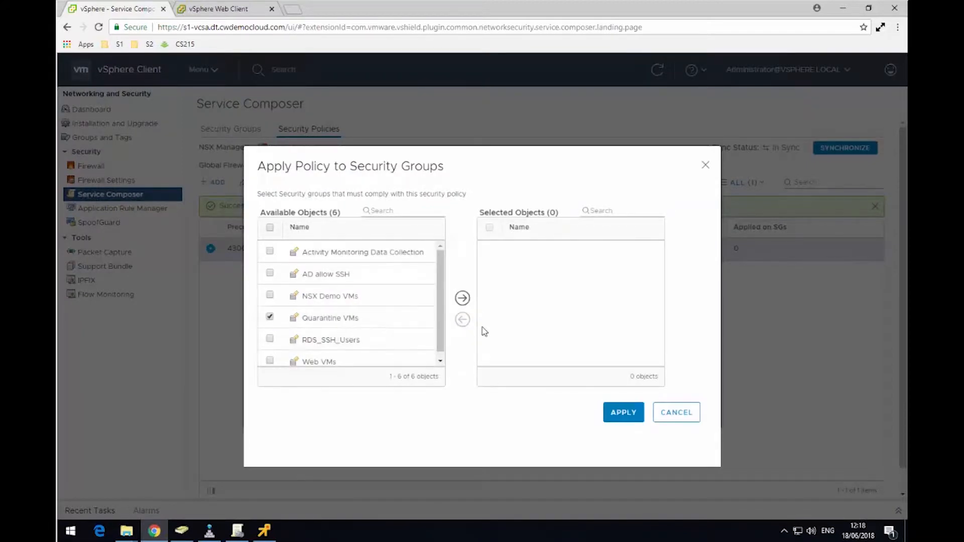
pyautogui.click(462, 298)
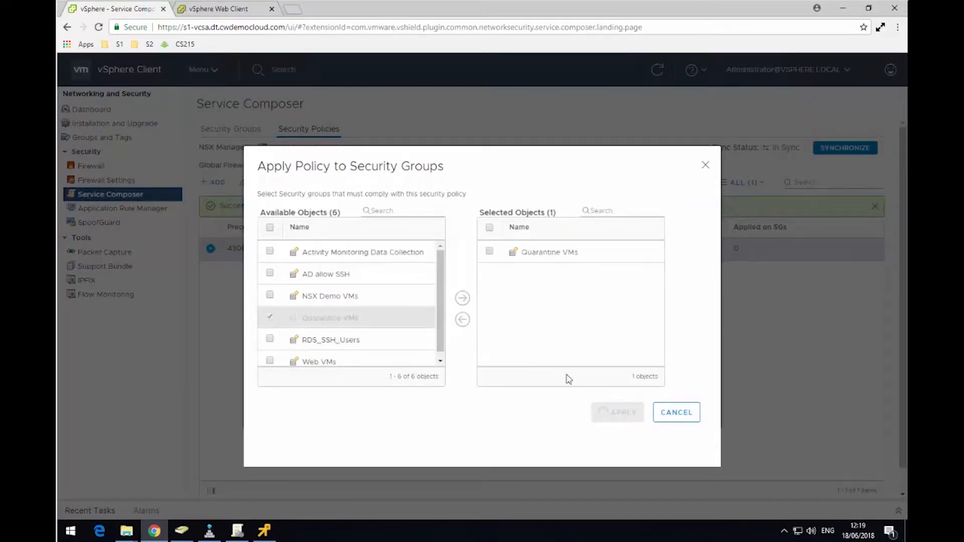
pyautogui.click(617, 411)
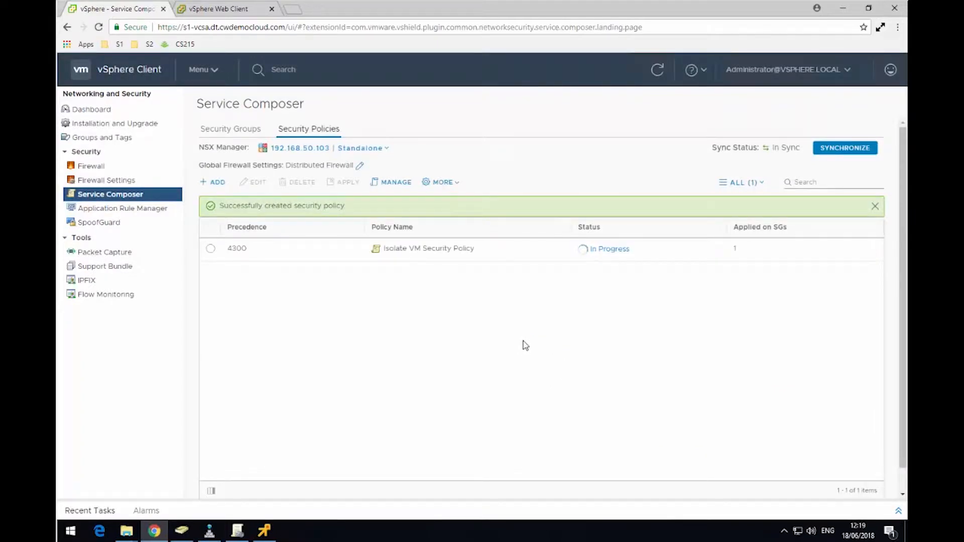
pyautogui.moveTo(530, 336)
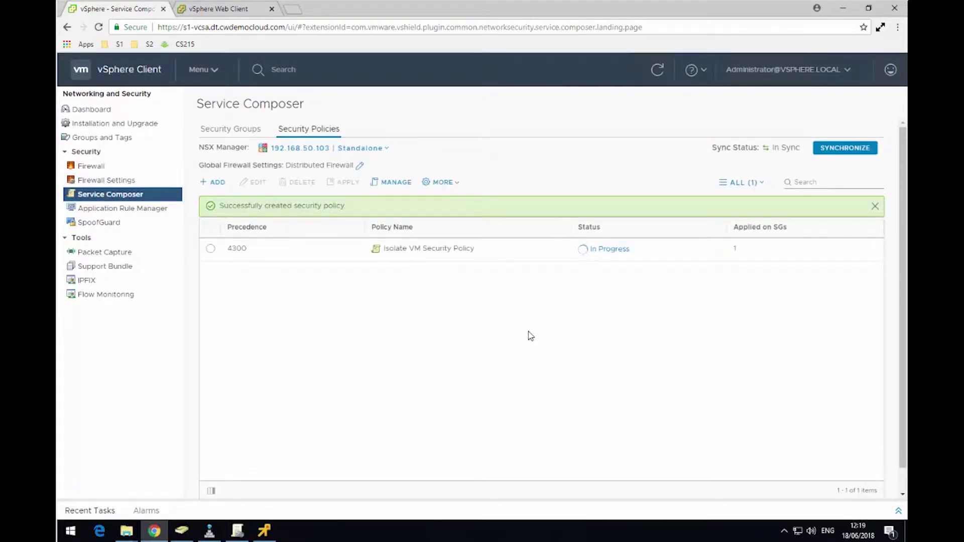
pyautogui.moveTo(517, 308)
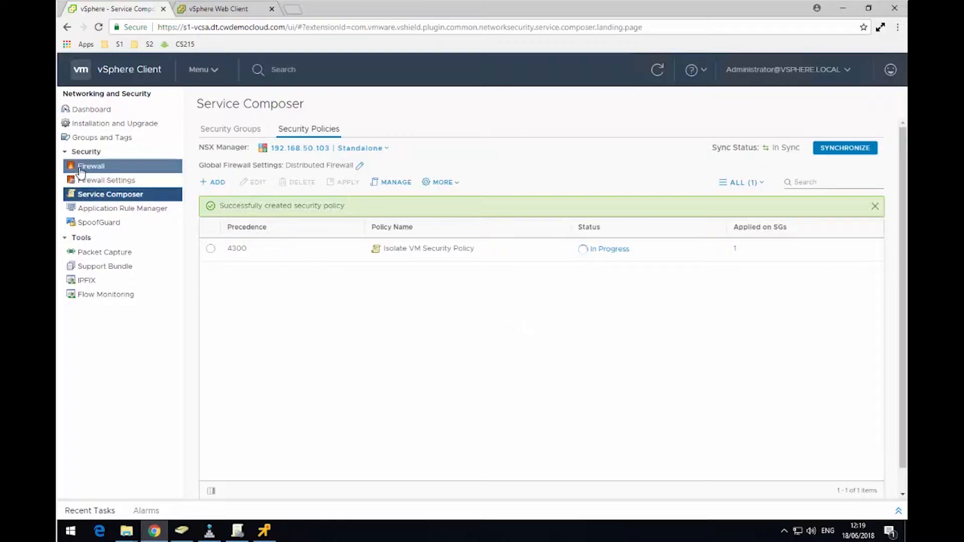
# Open the distributed firewall and expand the Isolate VM Security Policy section.
pyautogui.click(91, 166)
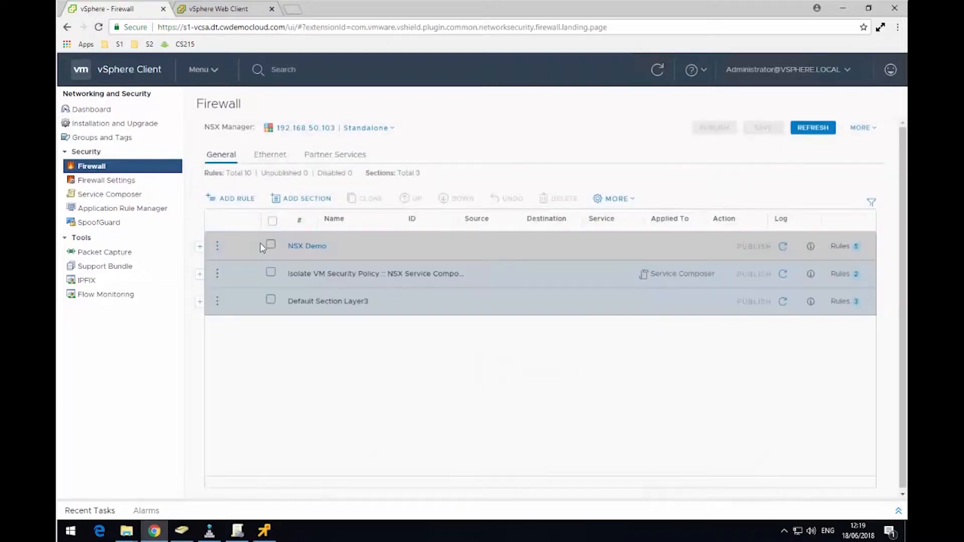
pyautogui.moveTo(217, 276)
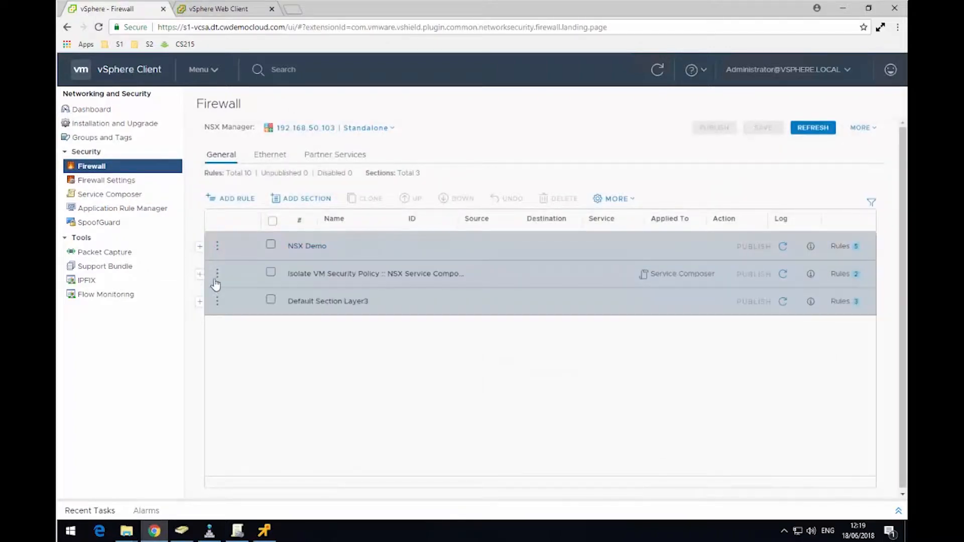
pyautogui.click(200, 273)
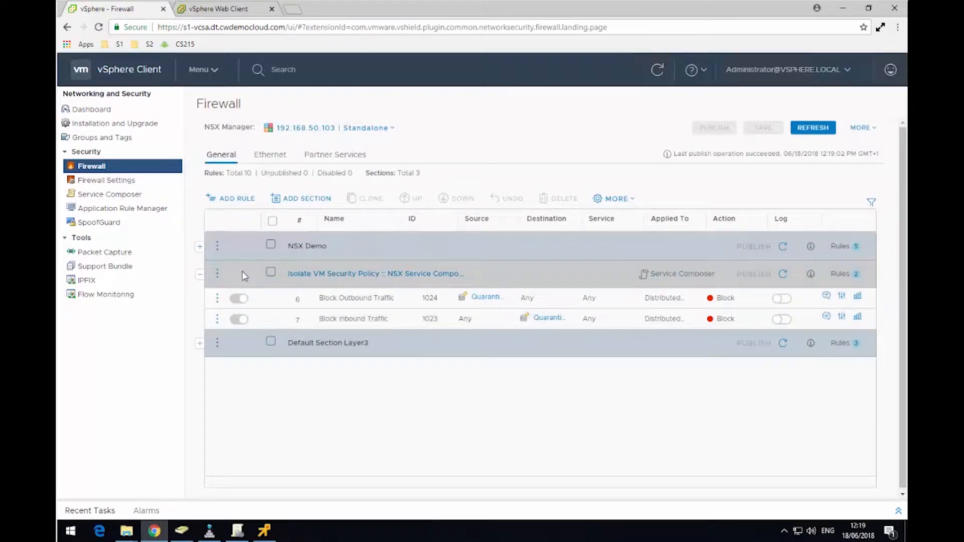
pyautogui.moveTo(628, 207)
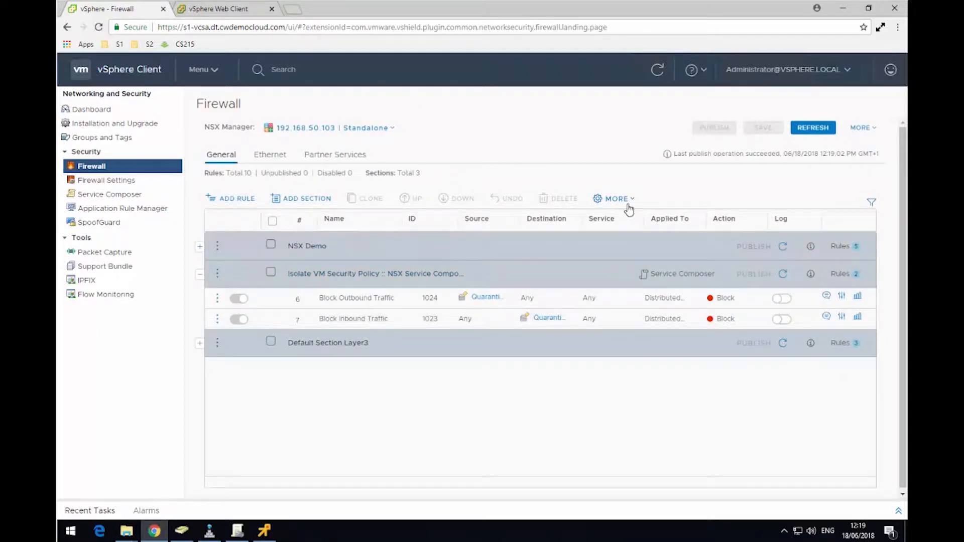
pyautogui.moveTo(221, 282)
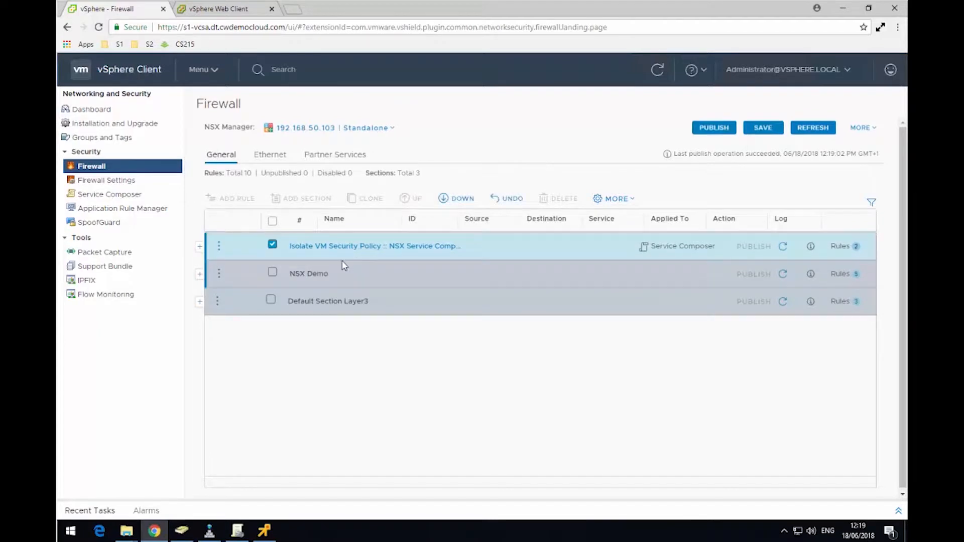
# Disable NSX Demo's Block Ping rule, publish the changes, and restore the browser.
pyautogui.click(199, 274)
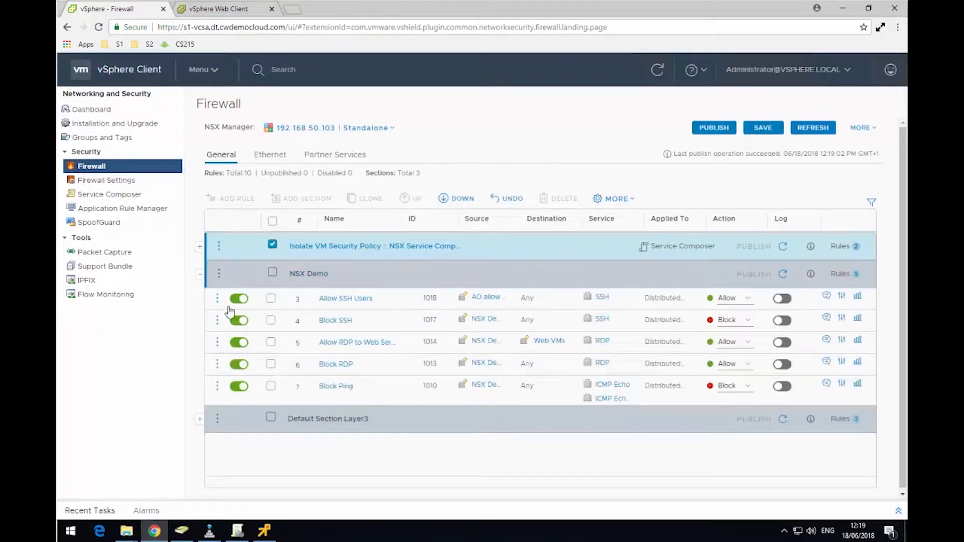
pyautogui.click(238, 385)
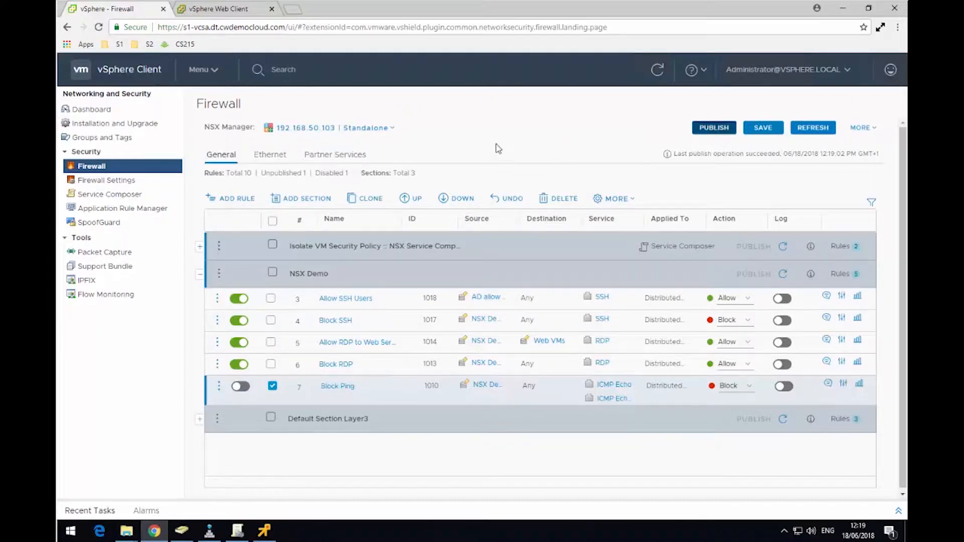
pyautogui.click(713, 127)
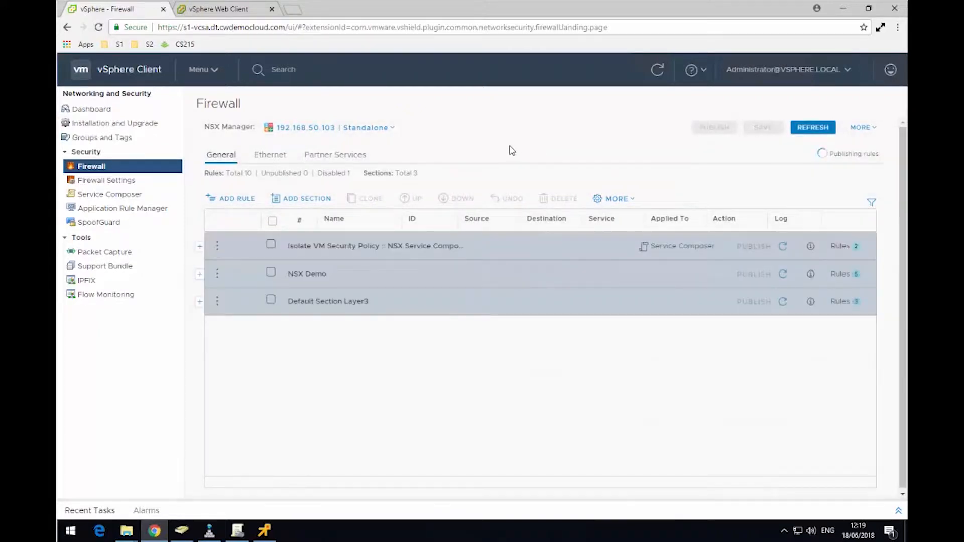
pyautogui.click(812, 127)
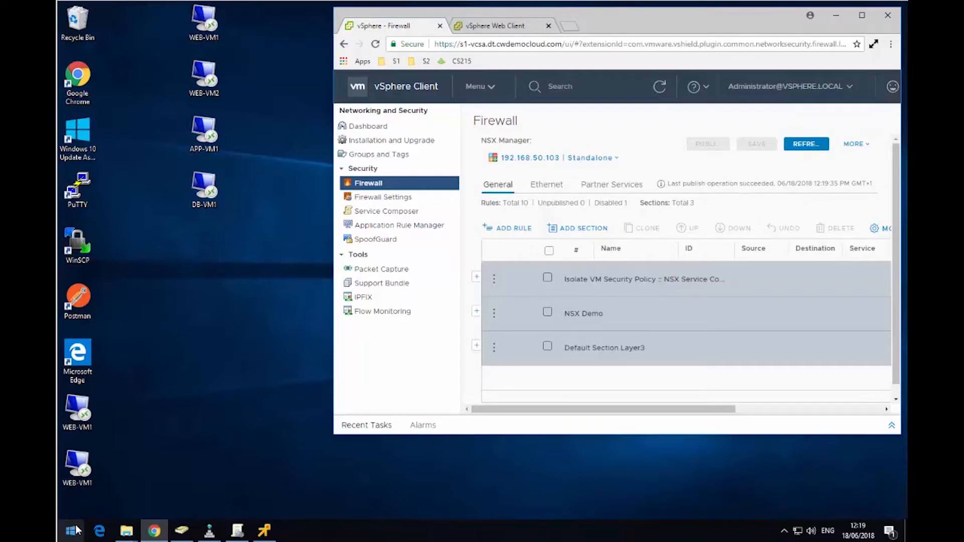
# Run ping -t web-vm1 from an administrator Command Prompt, getting replies from 192.168.50.191.
pyautogui.press('Win+r')
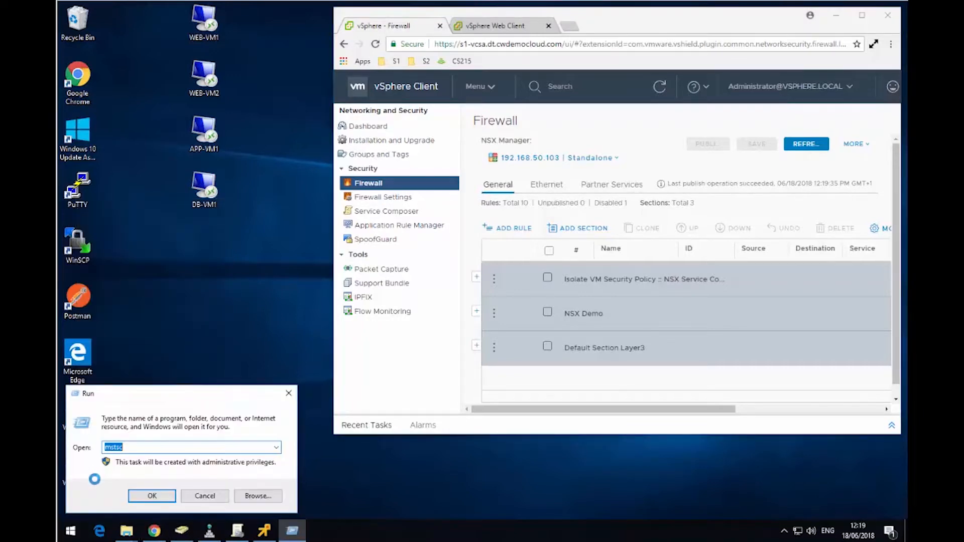
pyautogui.click(152, 496)
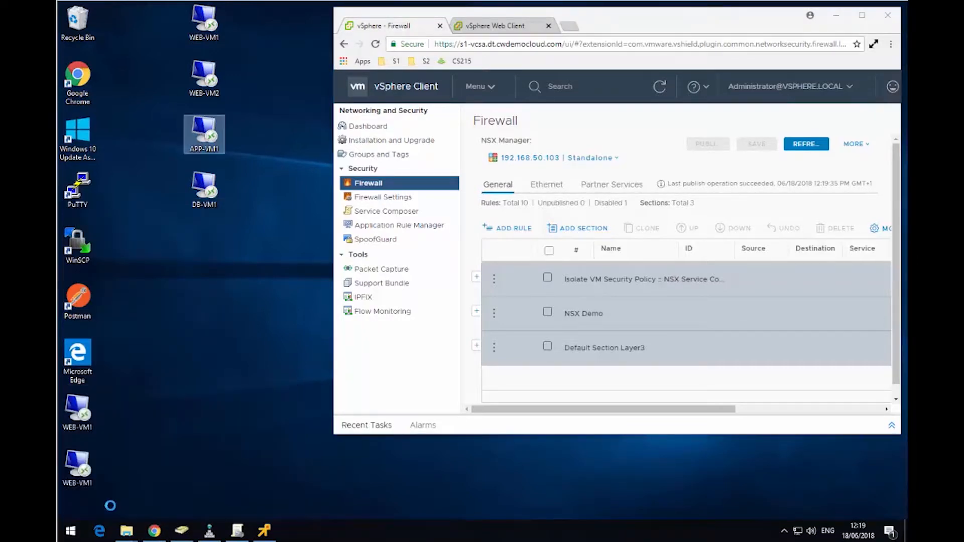
pyautogui.click(291, 531)
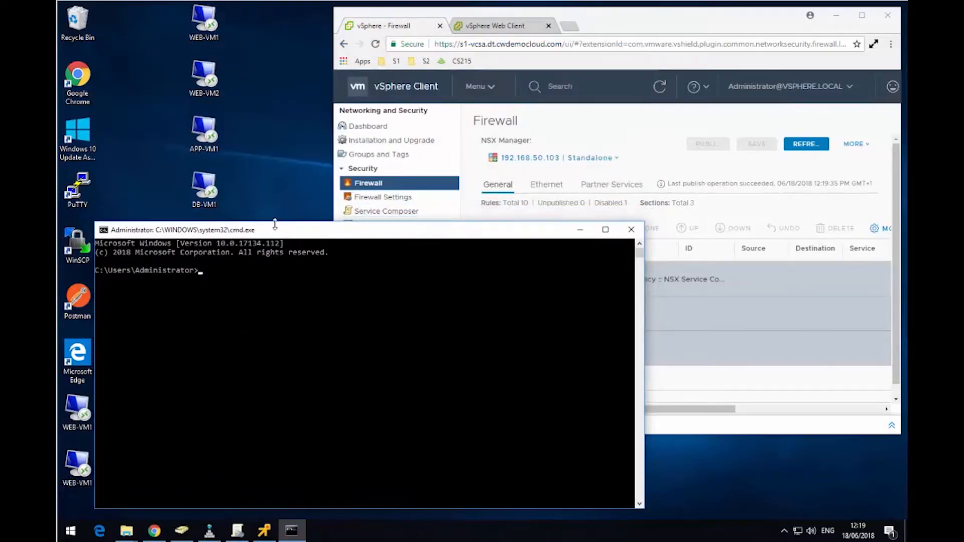
pyautogui.write('ping')
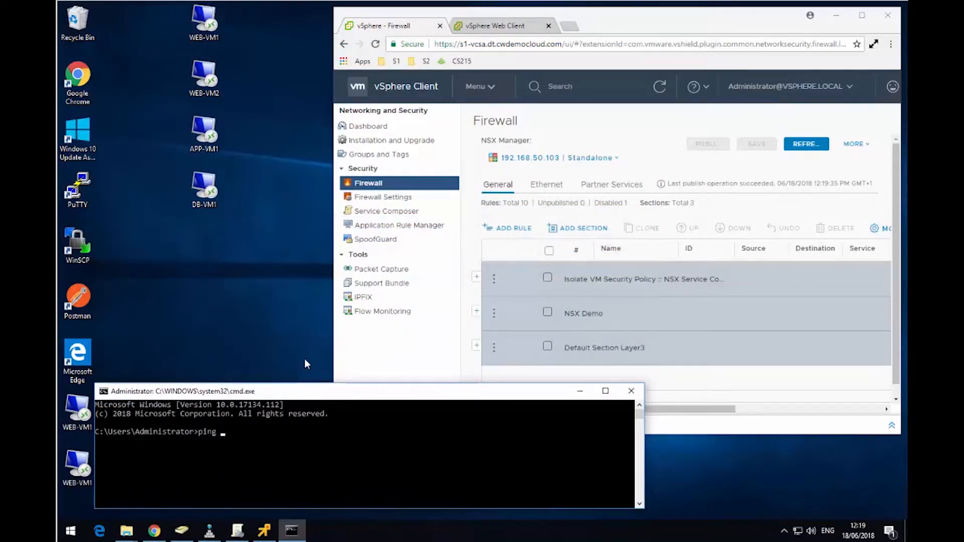
pyautogui.write('-t we')
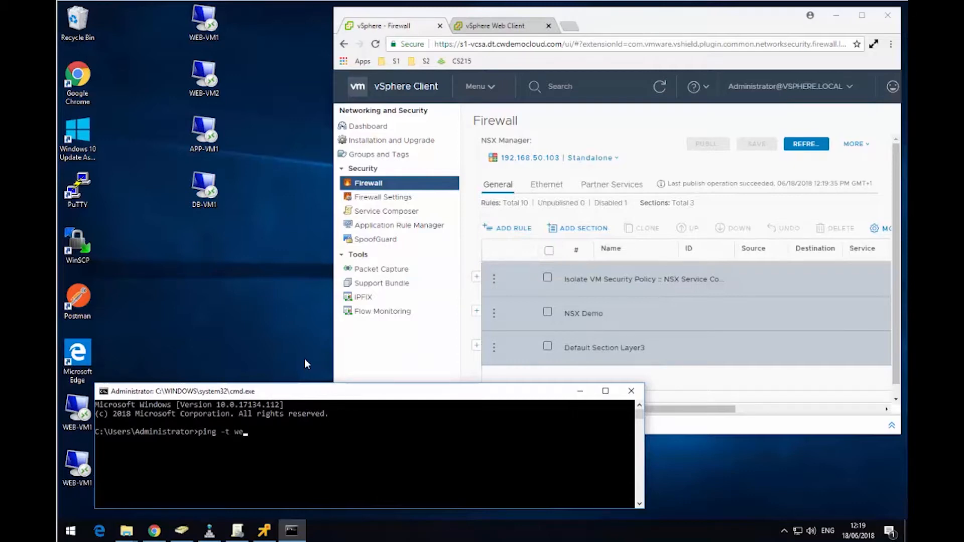
pyautogui.write('b-vm')
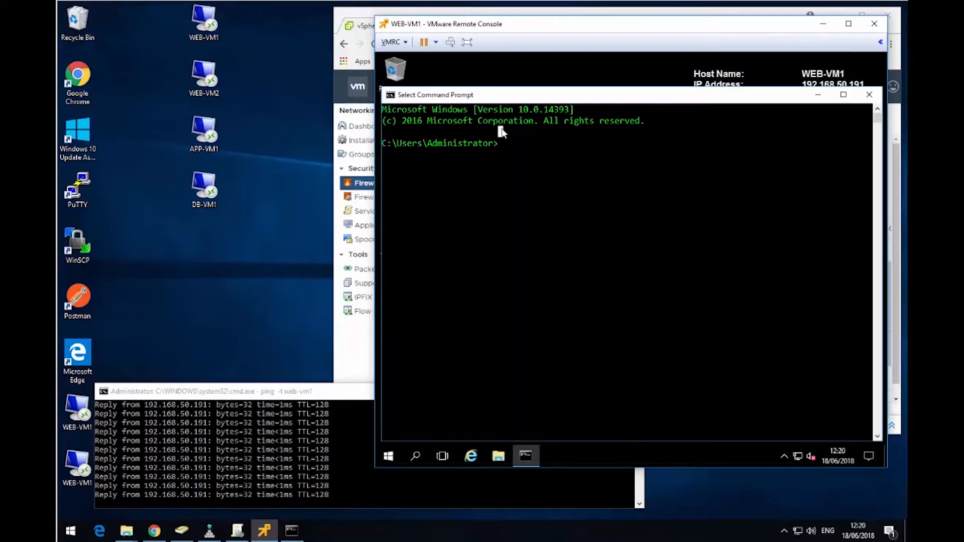
# Start ping -t 192.168.50.250 in WEB-VM1's console Command Prompt.
pyautogui.write('ping -t 1')
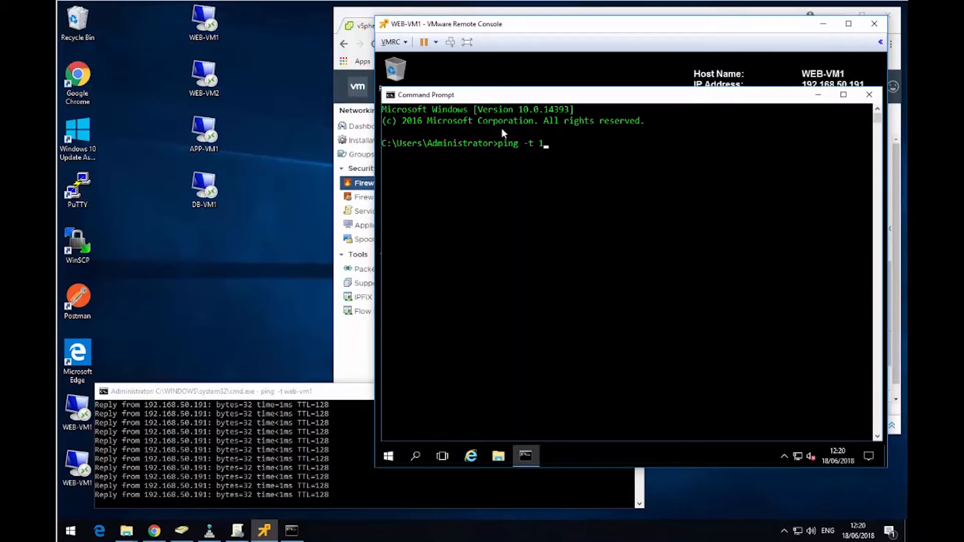
pyautogui.write('92.168.50.')
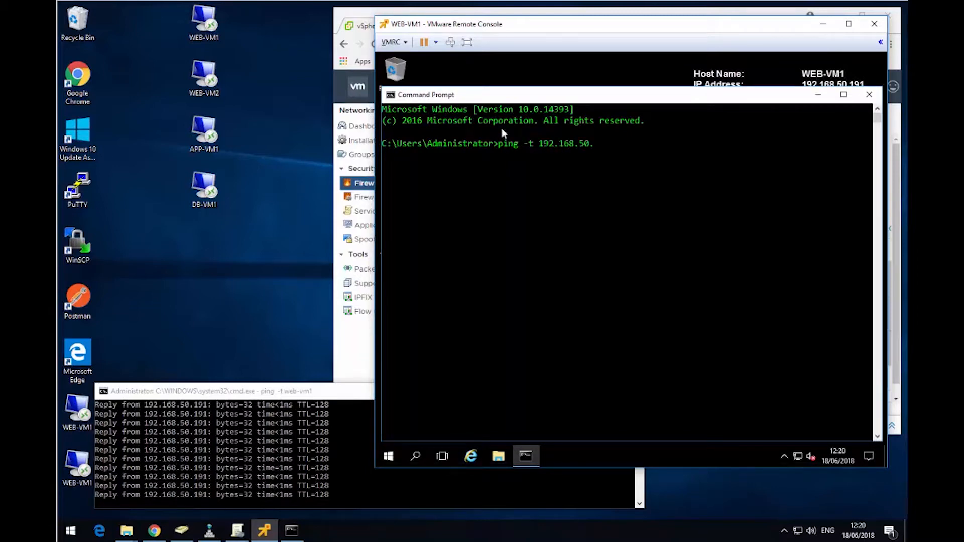
pyautogui.press('Return')
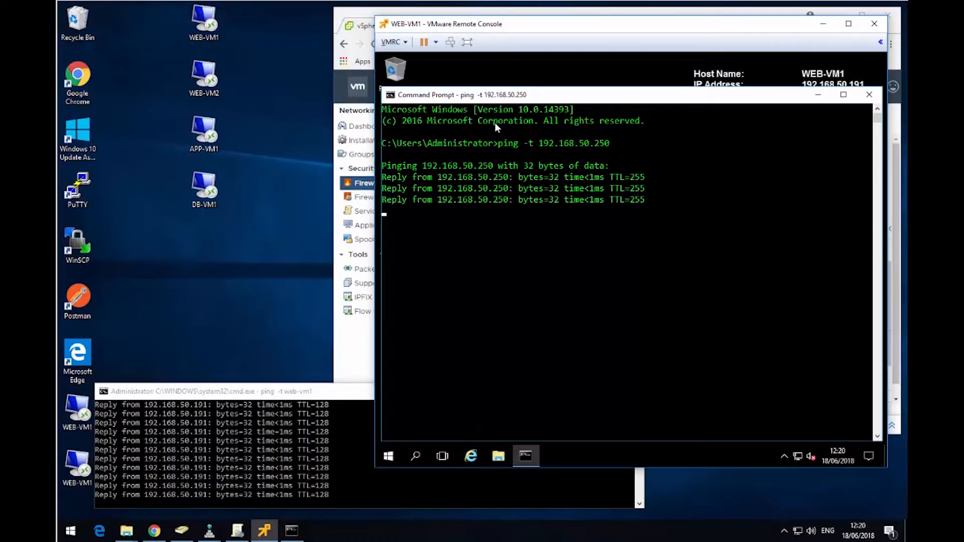
pyautogui.moveTo(471, 46)
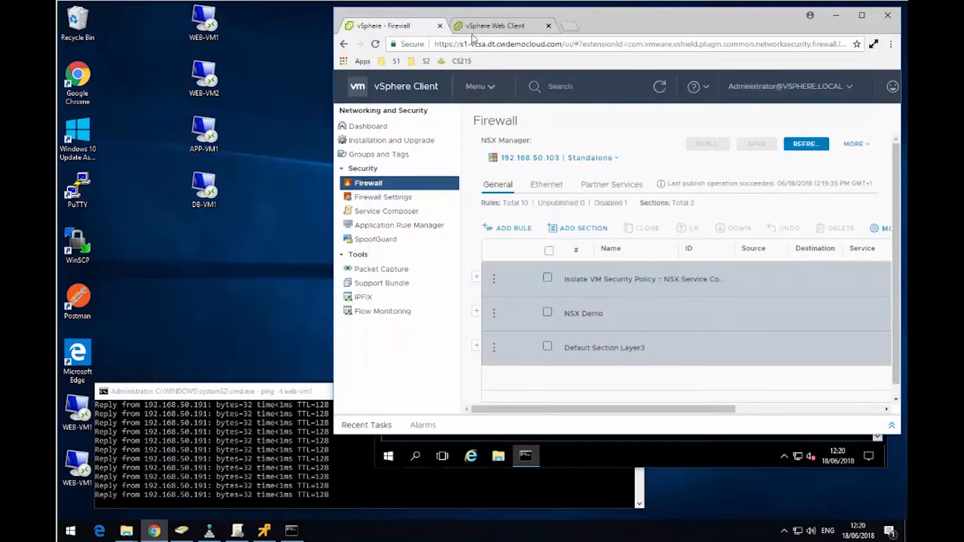
# Review WEB-VM1's Security Group Membership and empty Security Tags, then open the tag Manage dialog.
pyautogui.click(499, 26)
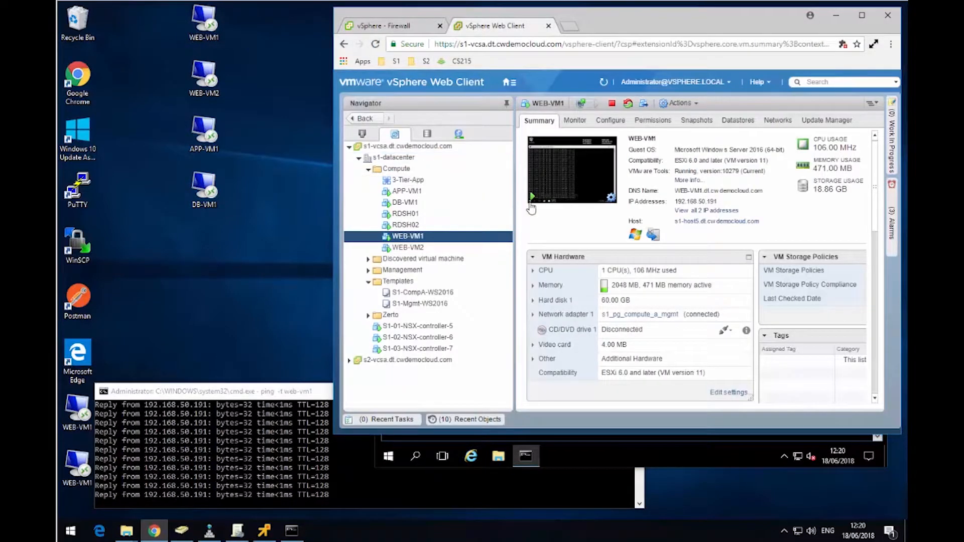
pyautogui.moveTo(735, 150)
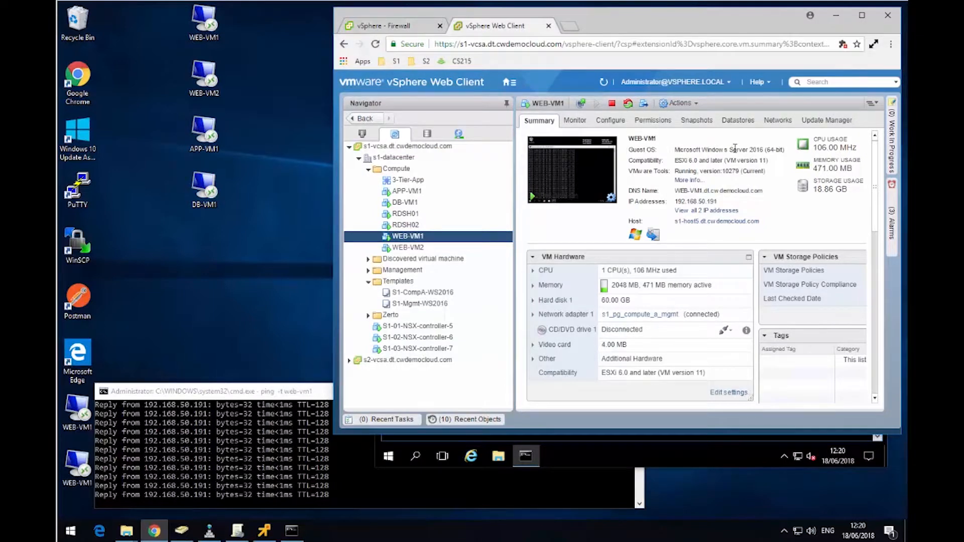
pyautogui.scroll(-3)
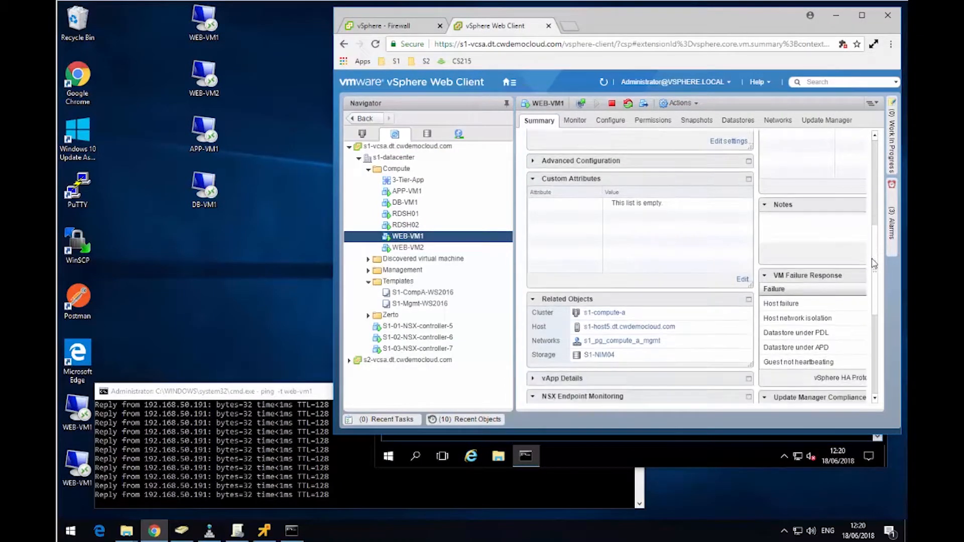
pyautogui.scroll(-3)
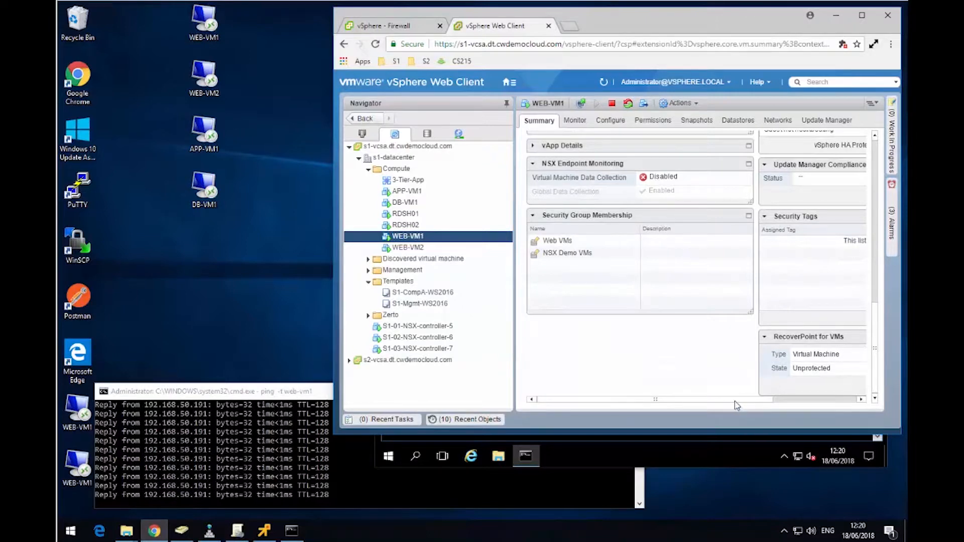
pyautogui.hscroll(3)
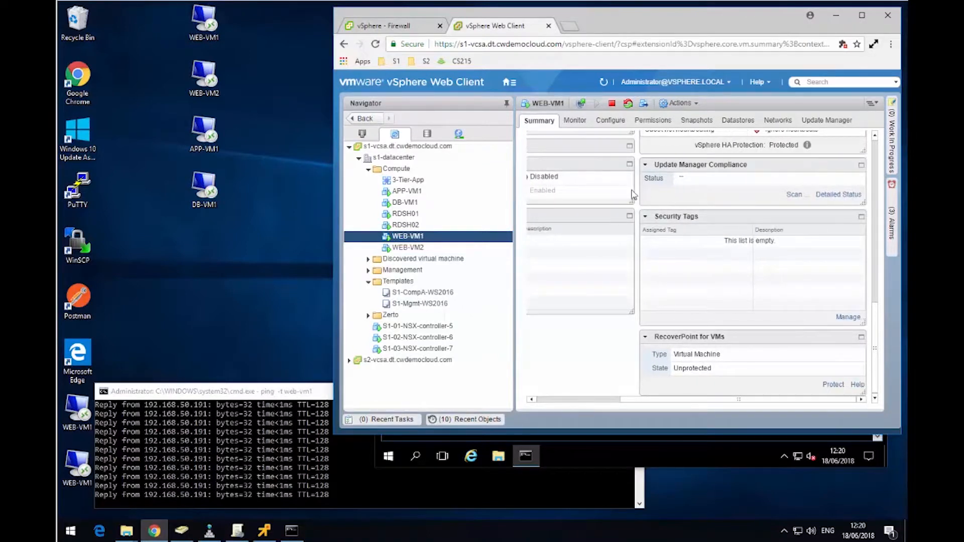
pyautogui.moveTo(840, 324)
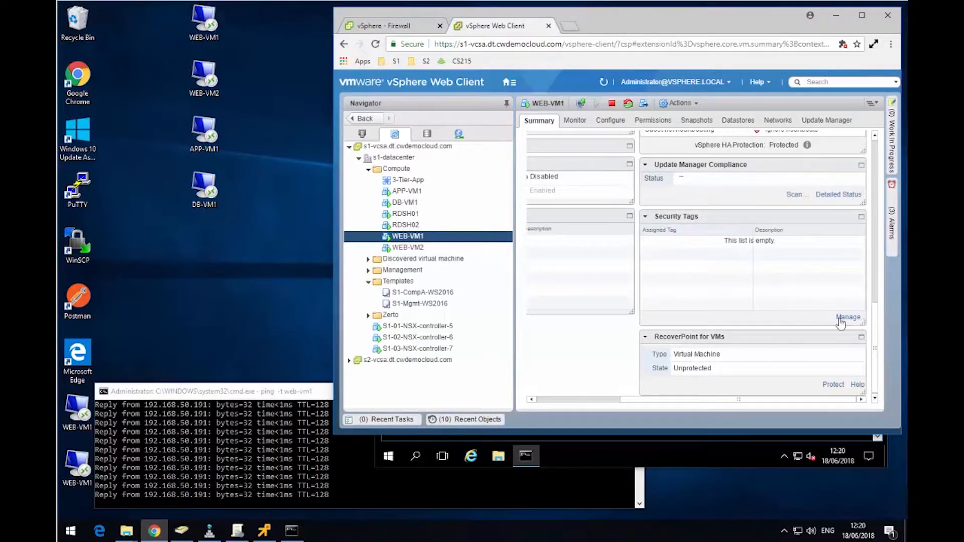
pyautogui.click(849, 317)
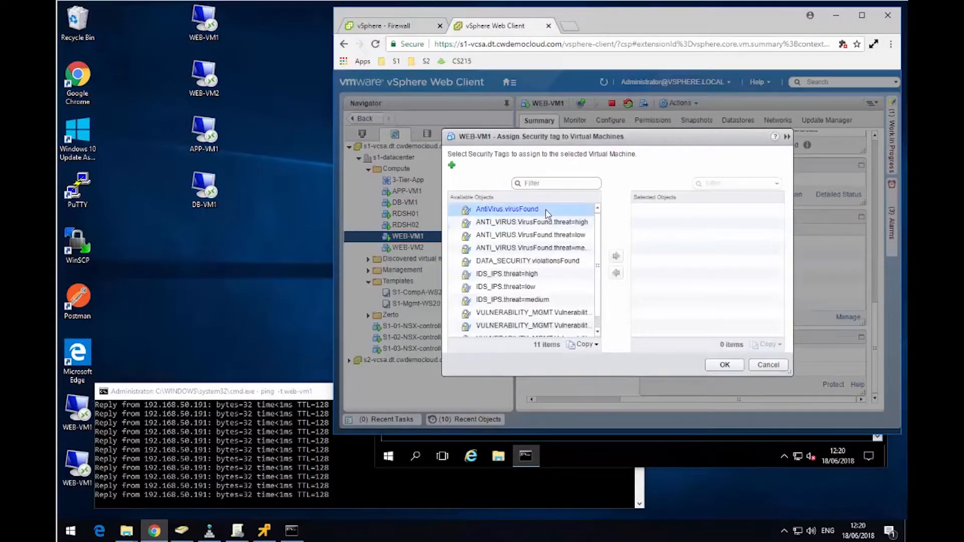
# Assign the AntiVirus.virusFound tag to WEB-VM1 and confirm with OK.
pyautogui.click(616, 256)
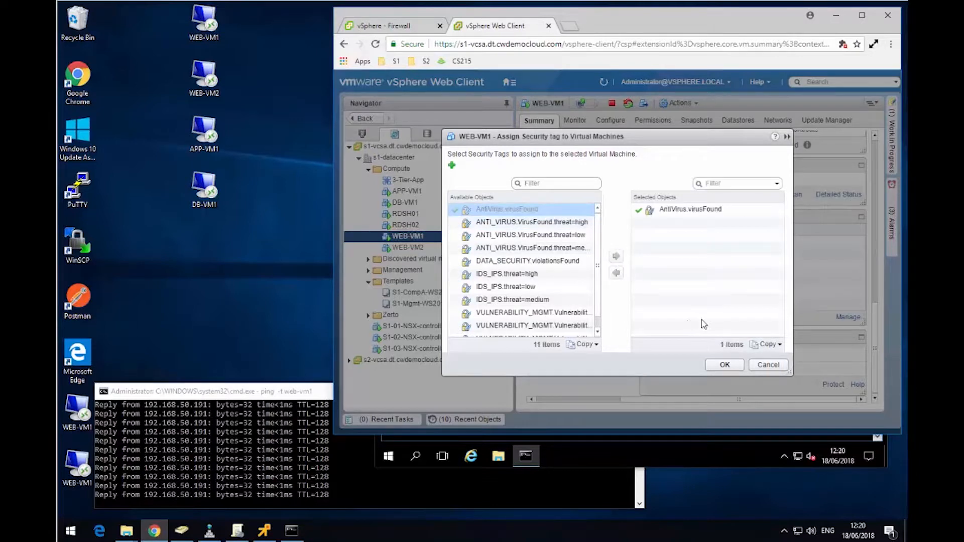
pyautogui.click(767, 365)
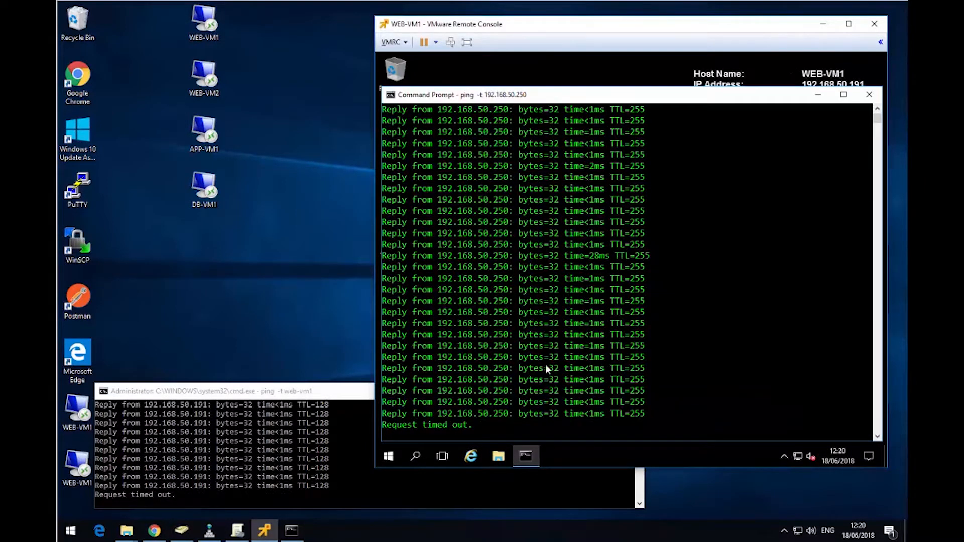
pyautogui.moveTo(495, 442)
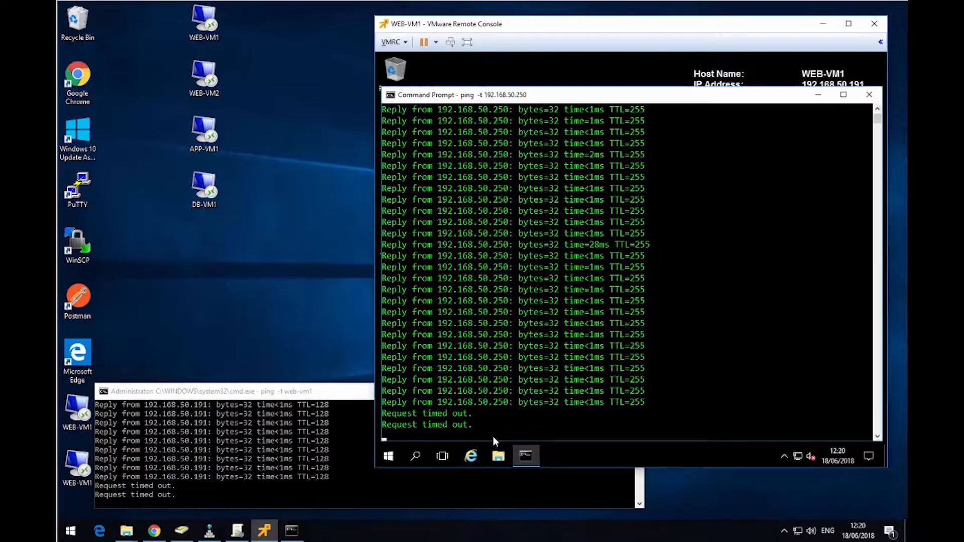
pyautogui.moveTo(442, 457)
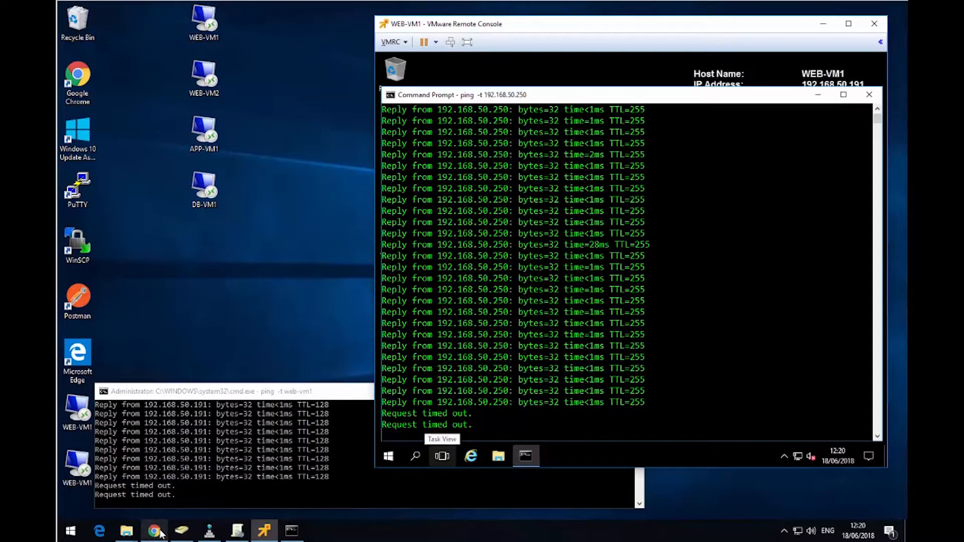
# After the pings show timeouts, bring Chrome back to the NSX Firewall page.
pyautogui.click(154, 531)
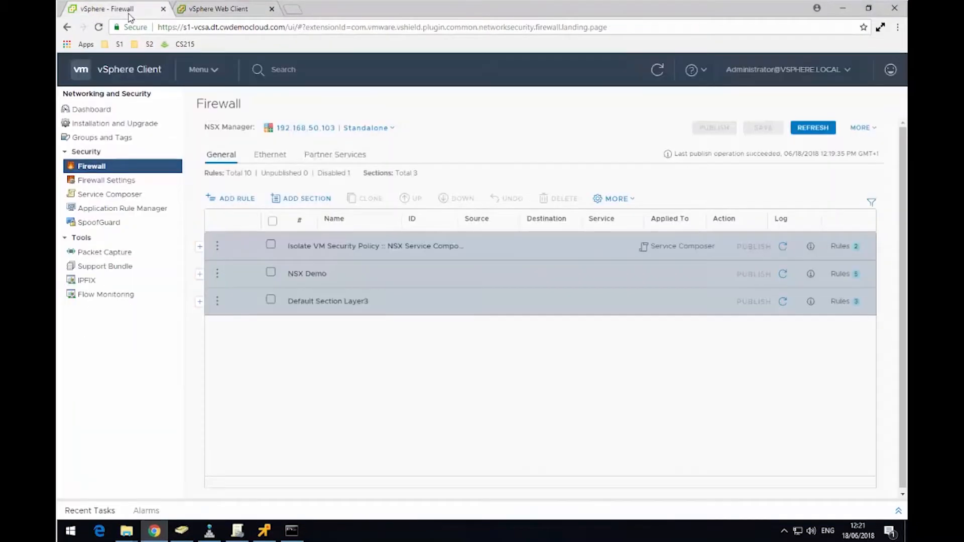
# Check in Service Composer Security Groups that Quarantine VMs lists WEB-VM1 as a member.
pyautogui.click(86, 279)
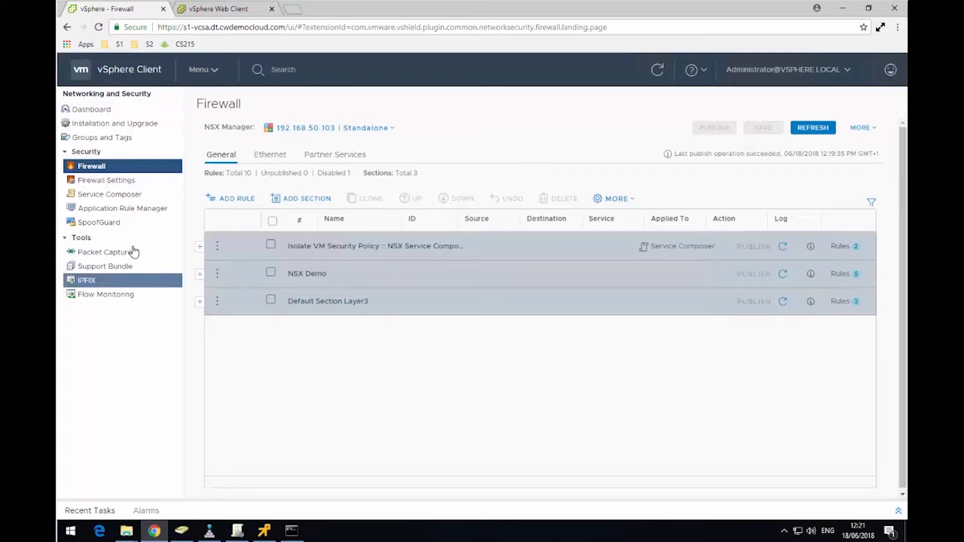
pyautogui.click(110, 194)
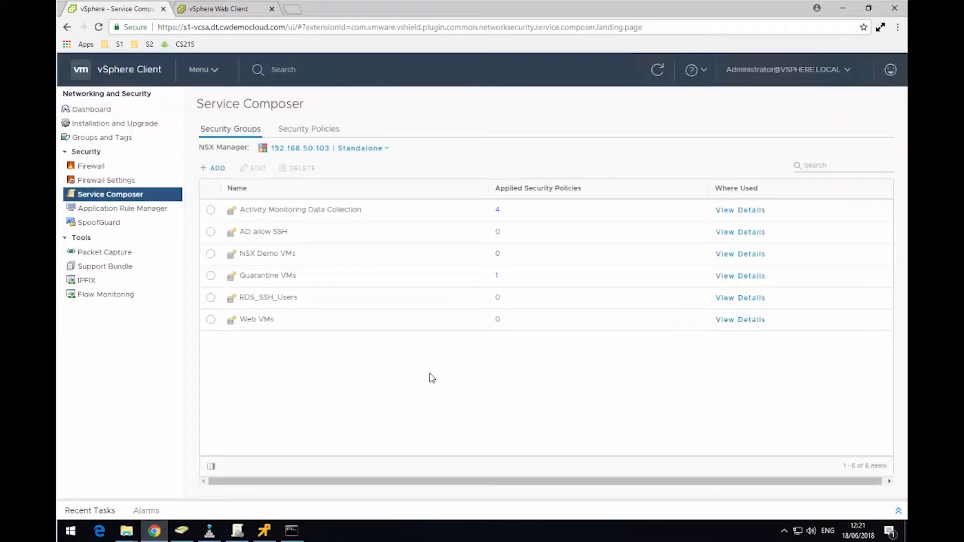
pyautogui.moveTo(237, 272)
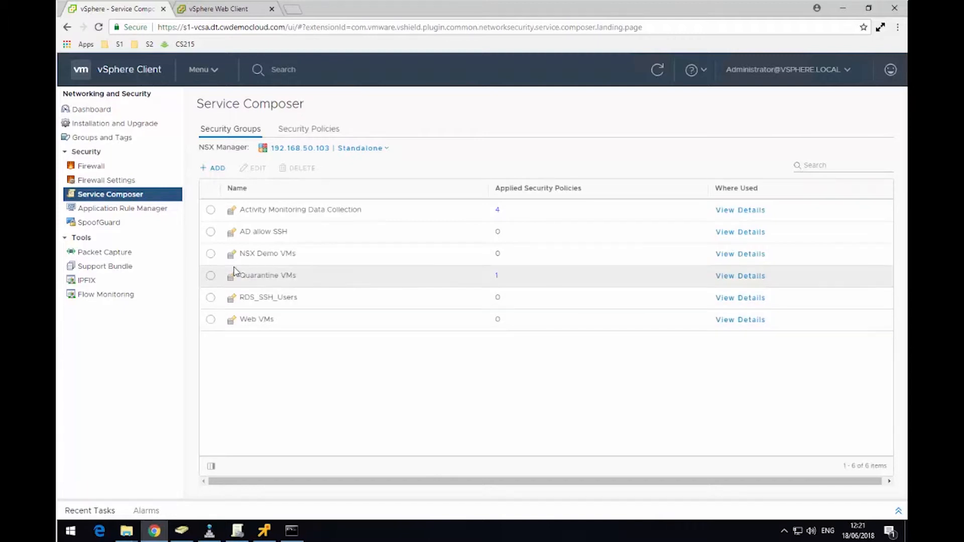
pyautogui.click(211, 275)
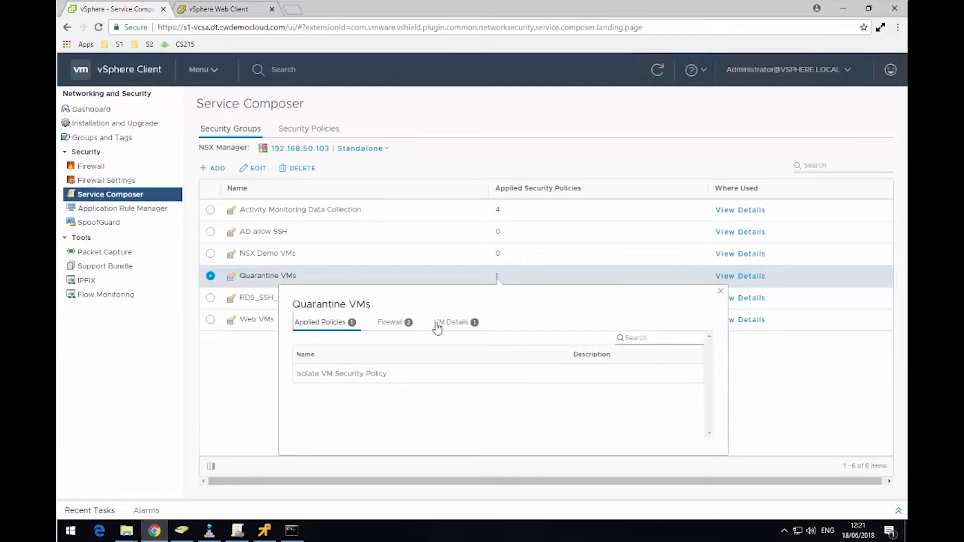
pyautogui.click(452, 322)
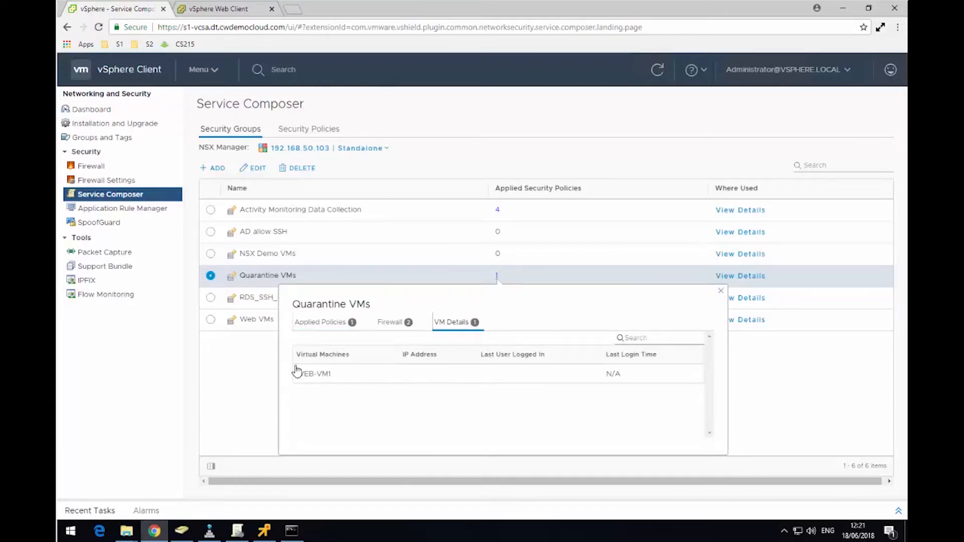
pyautogui.moveTo(329, 405)
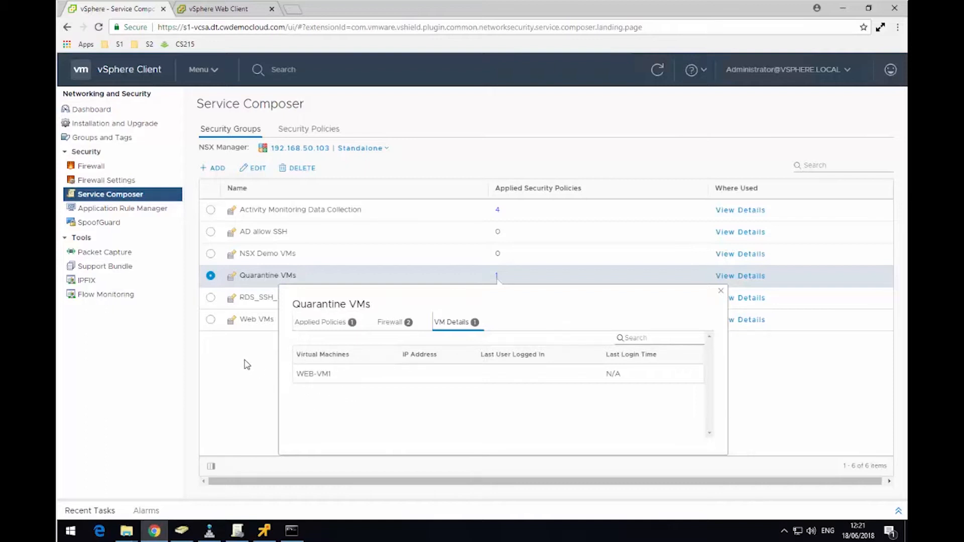
pyautogui.click(720, 291)
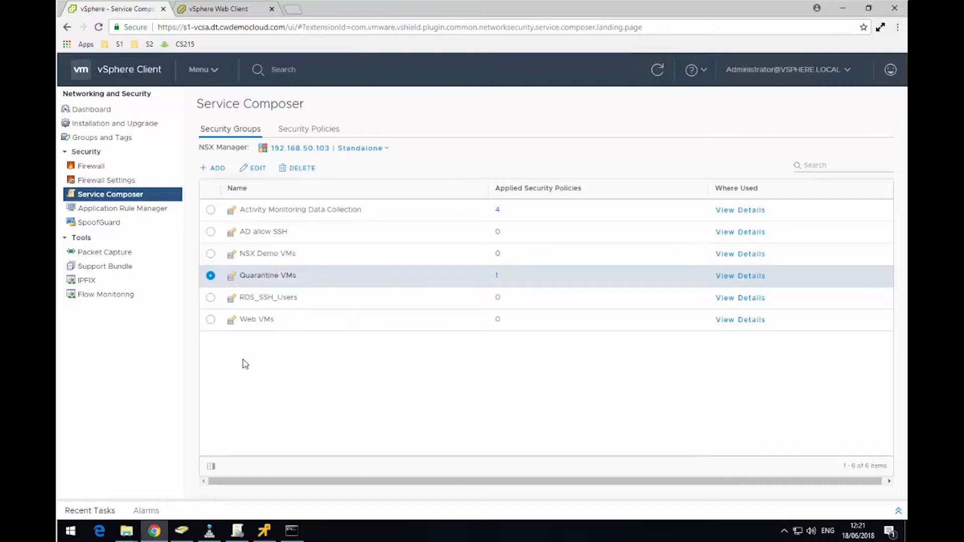
pyautogui.moveTo(225, 9)
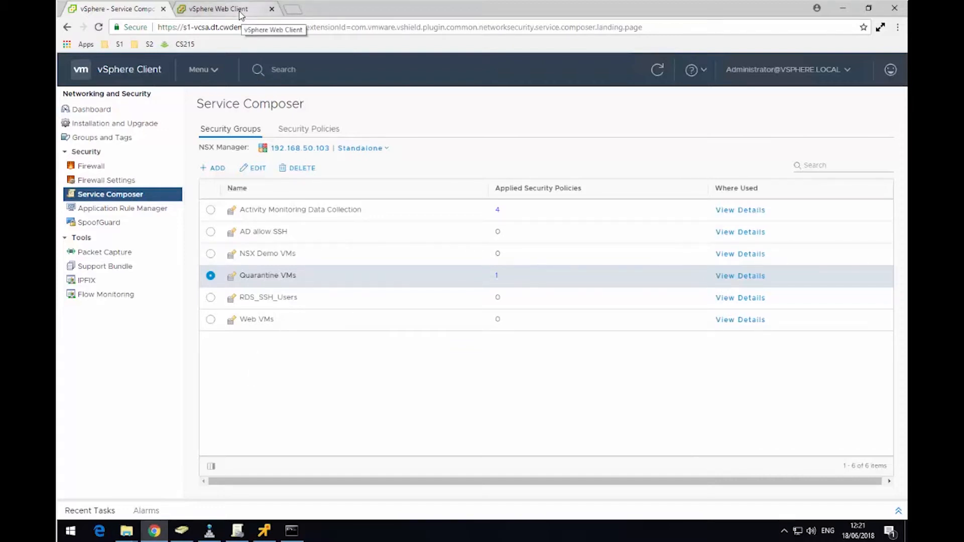
pyautogui.click(216, 8)
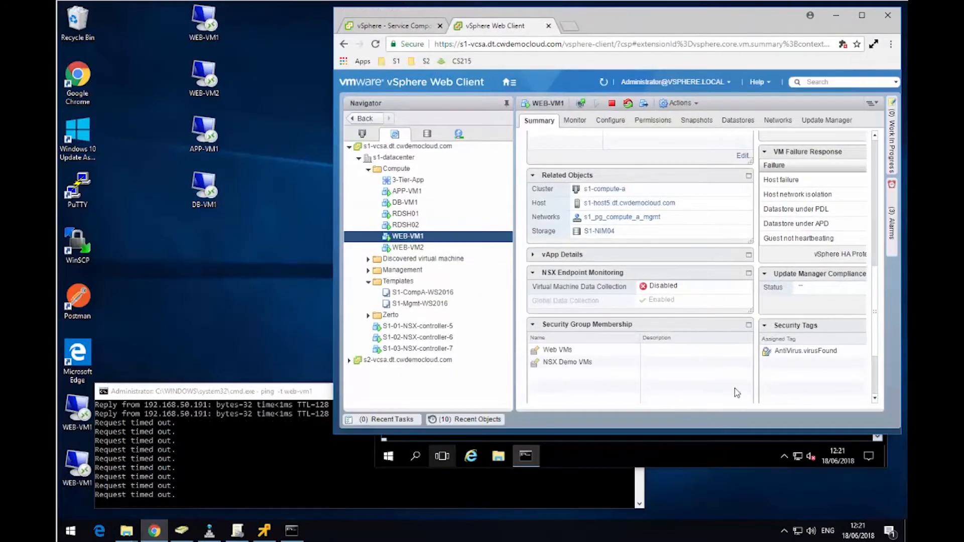
# Open WEB-VM1's Security Tags Manage dialog and inspect AntiVirus.virusFound under Selected Objects.
pyautogui.scroll(-3)
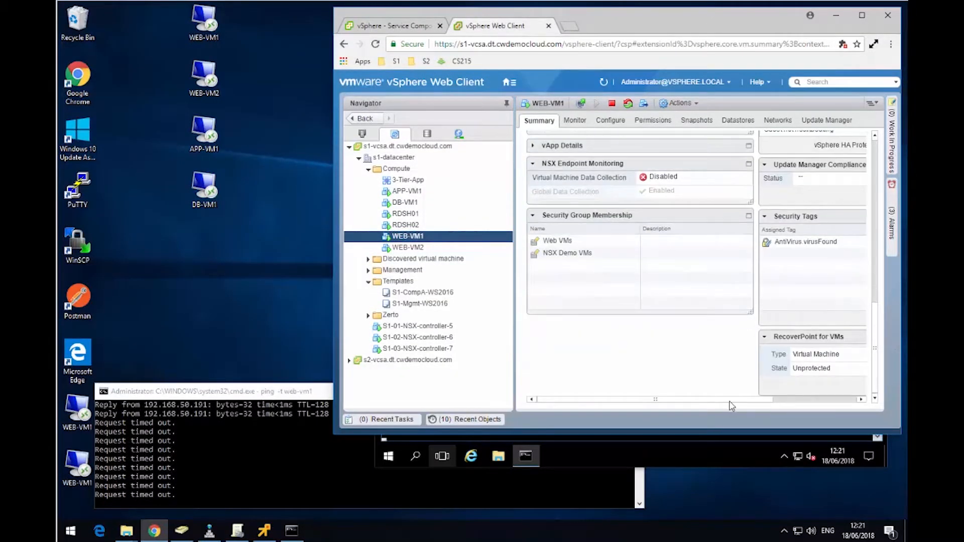
pyautogui.hscroll(3)
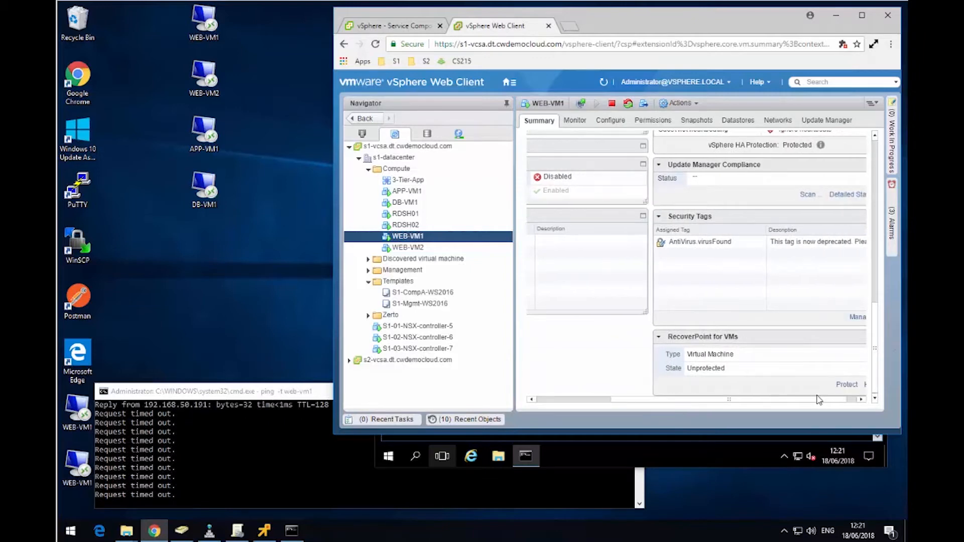
pyautogui.click(857, 317)
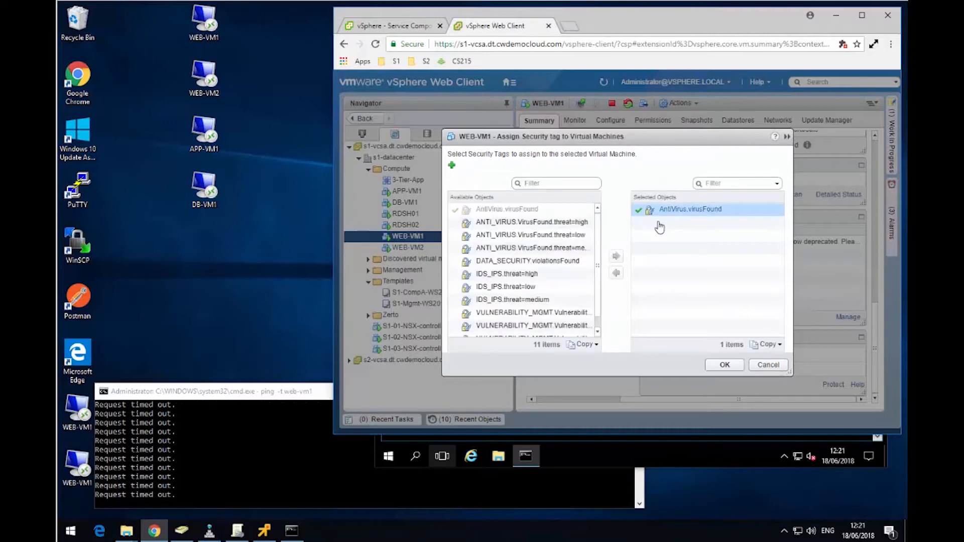
pyautogui.click(615, 272)
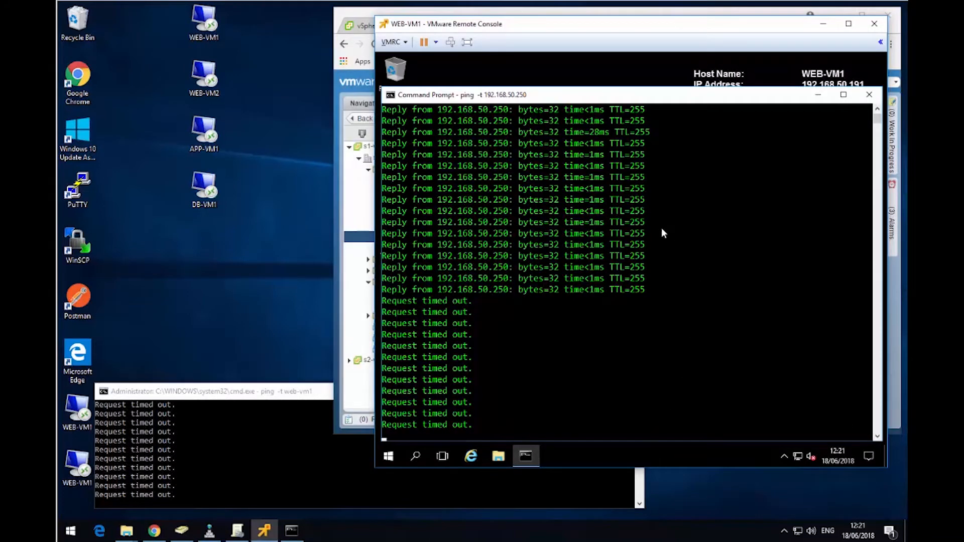
pyautogui.moveTo(664, 223)
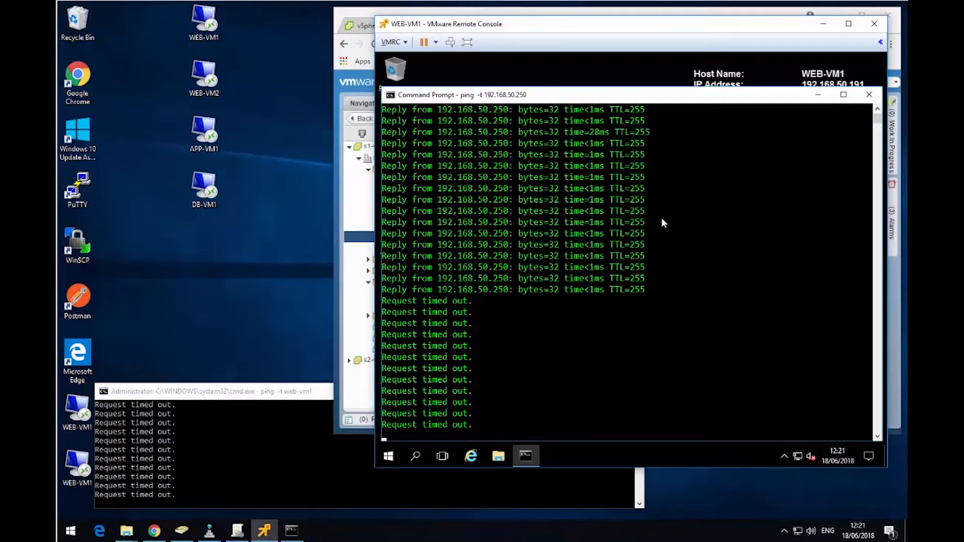